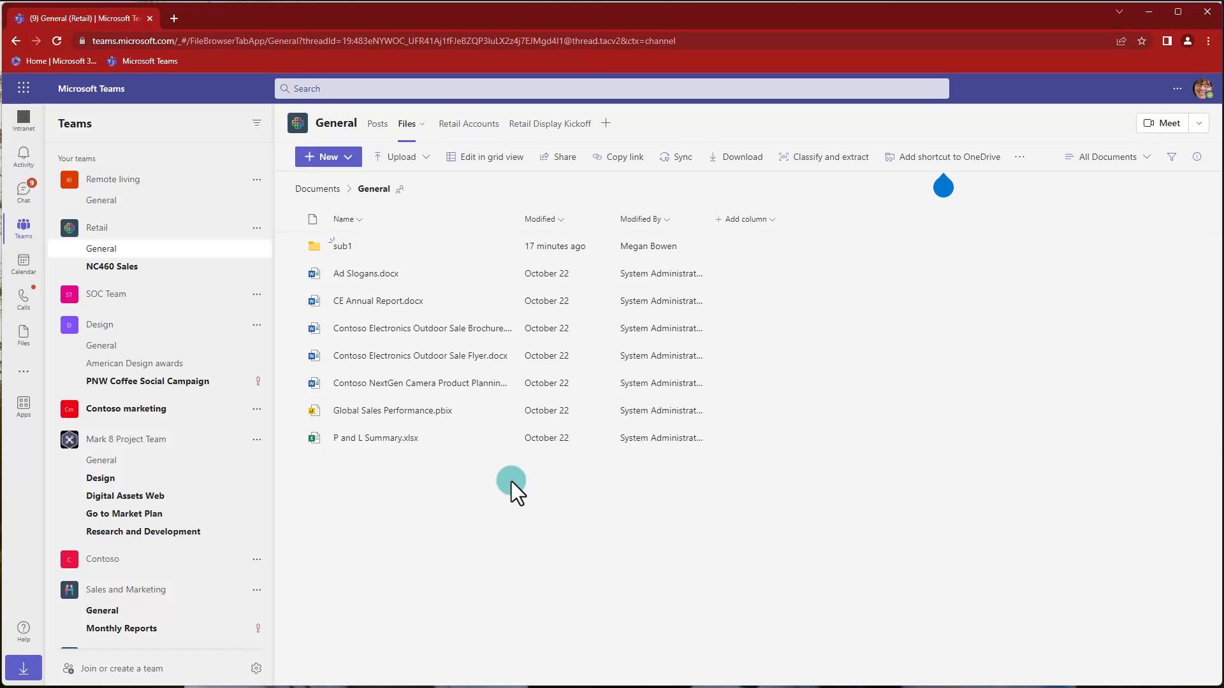
mouse_move(773, 219)
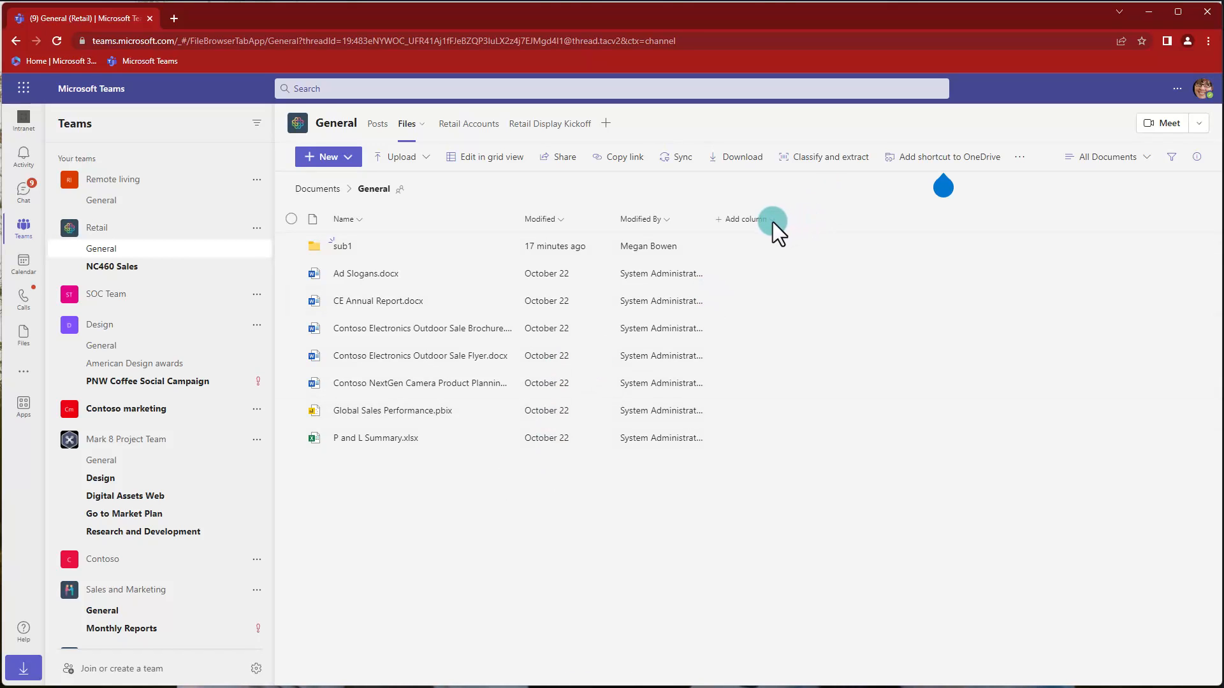
mouse_move(647, 250)
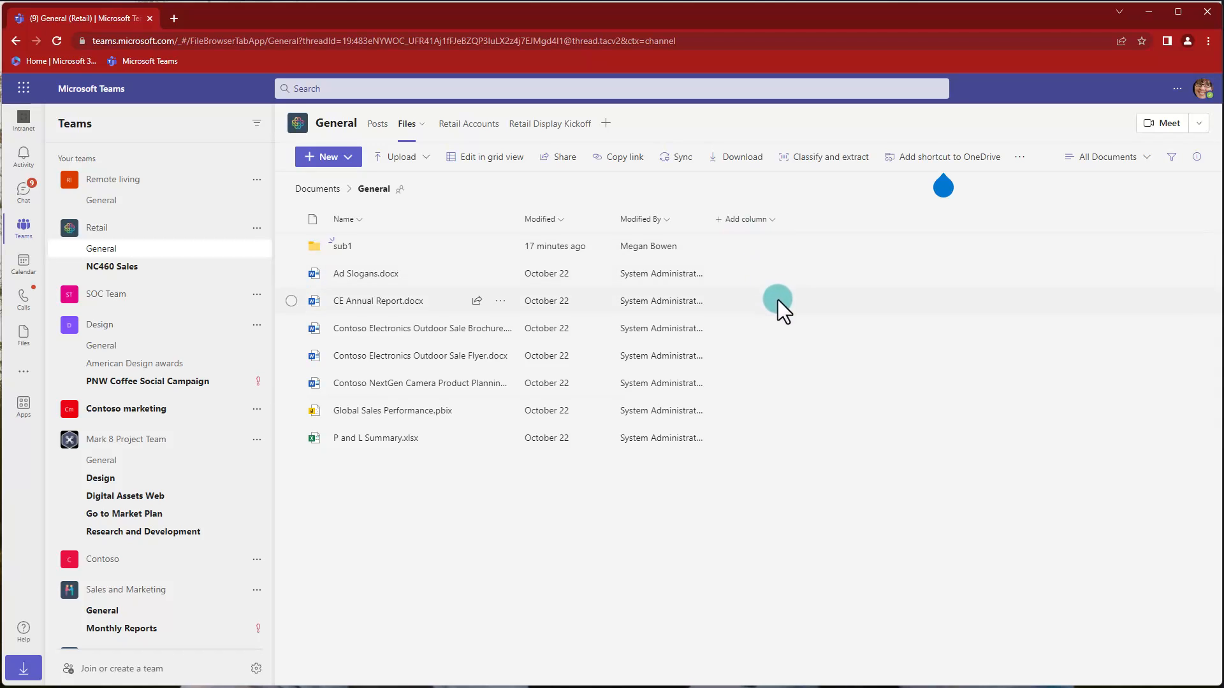
mouse_move(551, 305)
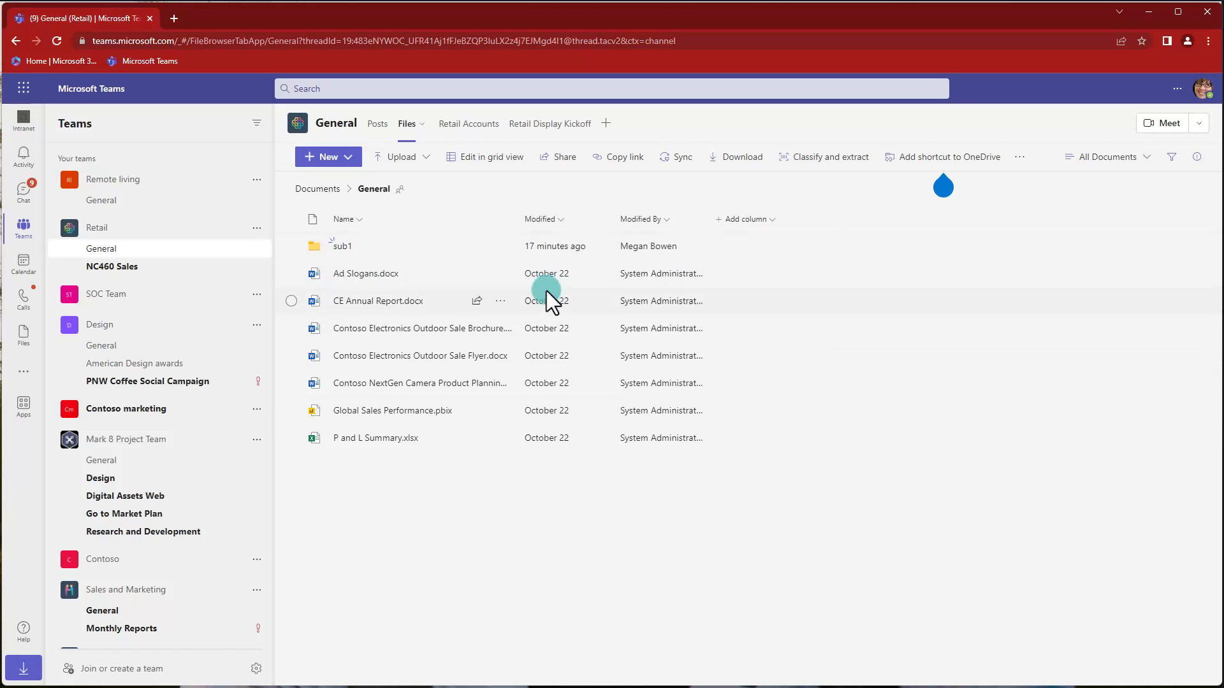
mouse_move(776, 246)
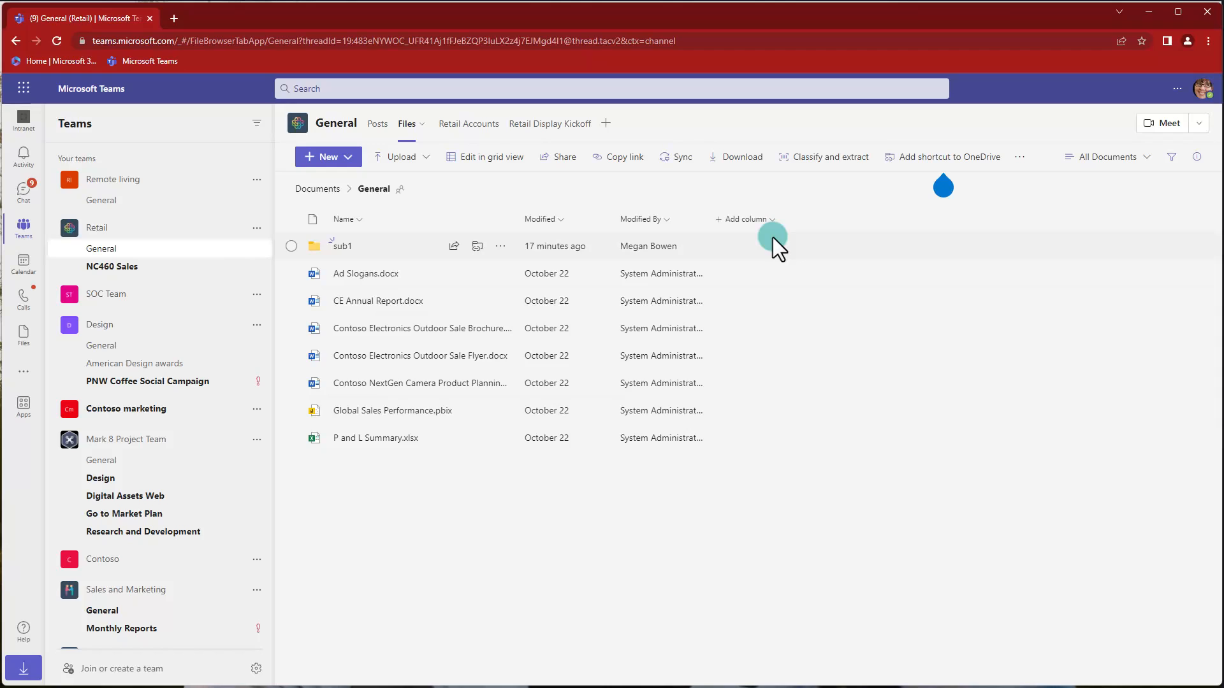
mouse_move(772, 226)
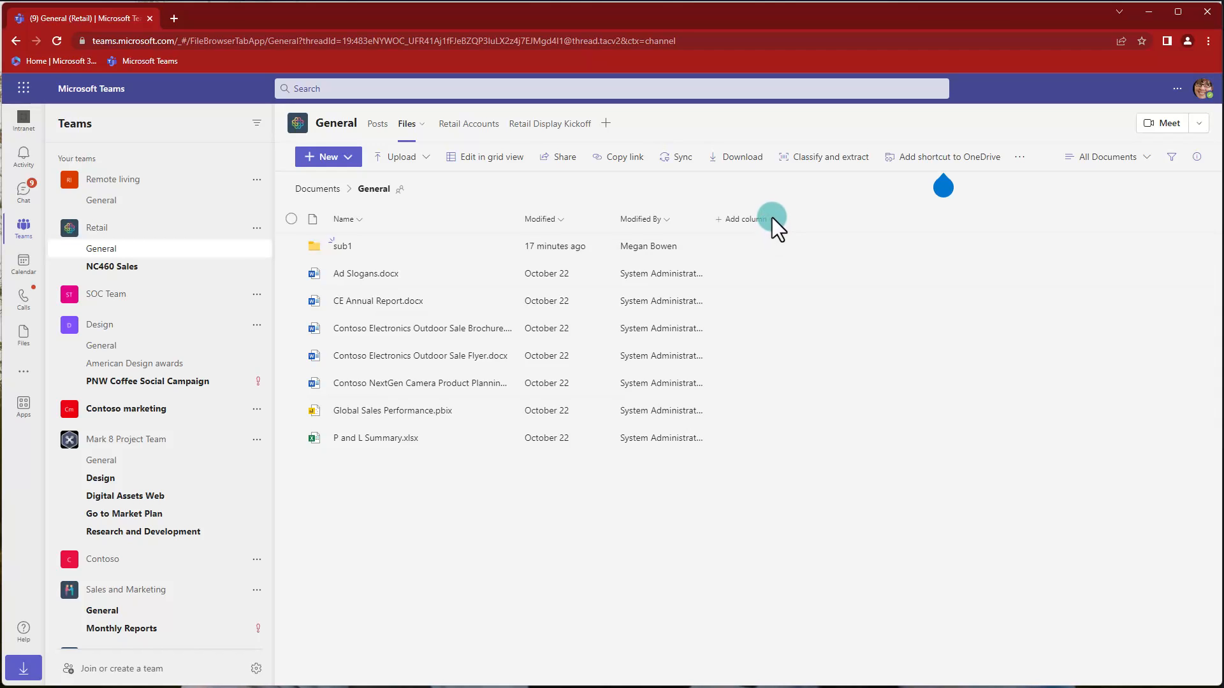
Step: Show the Item Child Count and Folder Child Count columns in the General file list
left_click(741, 219)
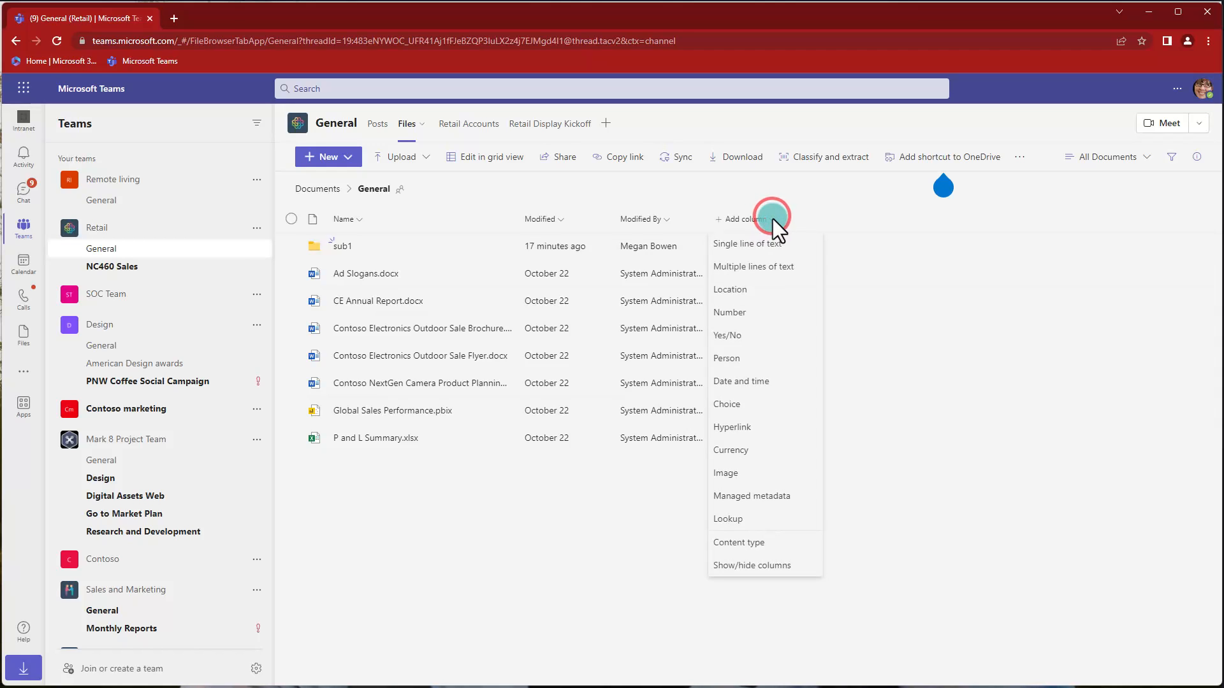
mouse_move(754, 566)
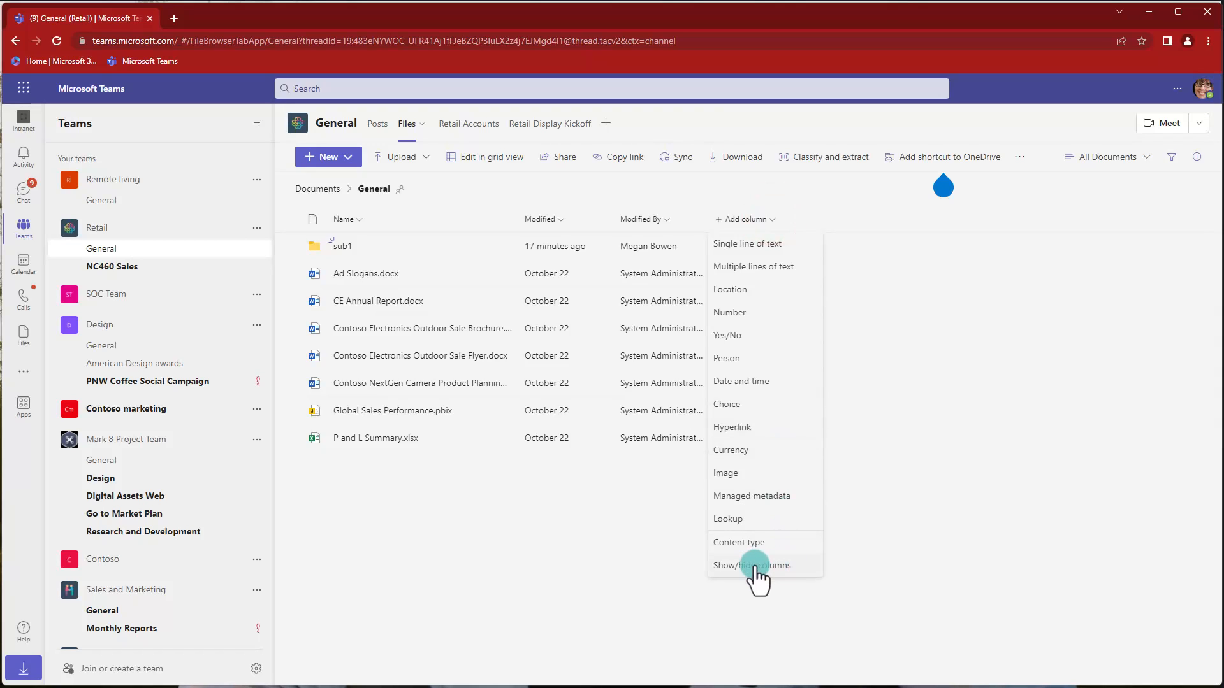
left_click(751, 566)
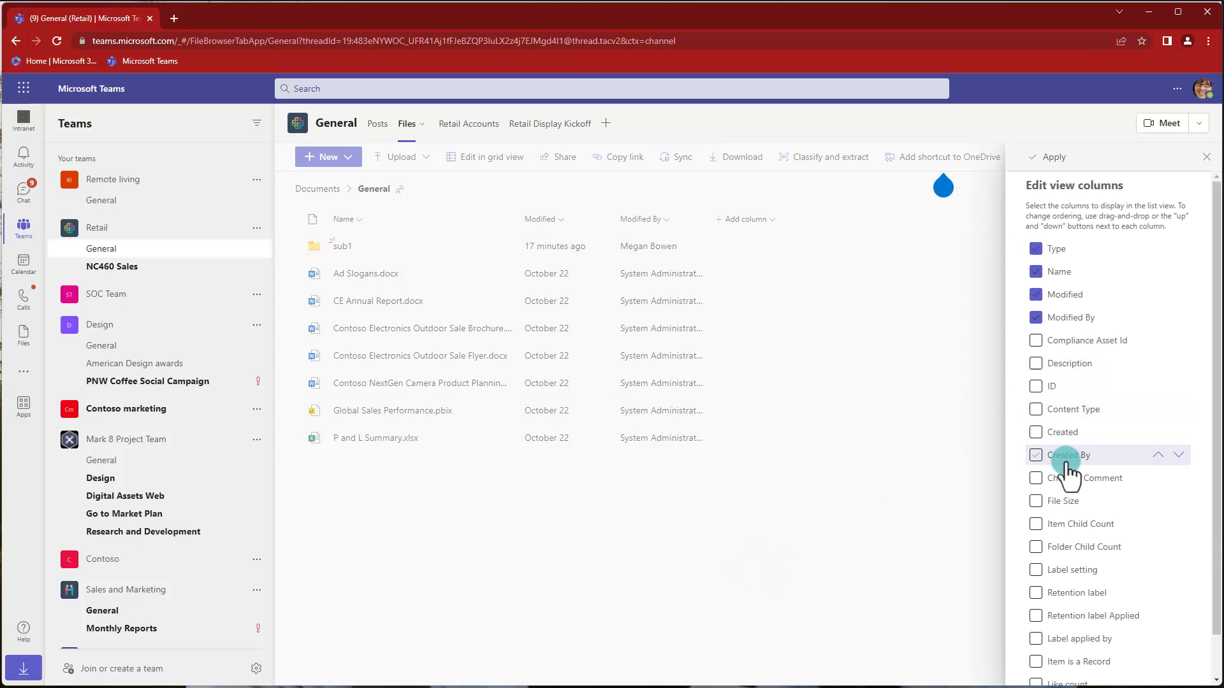
scroll("down", 3)
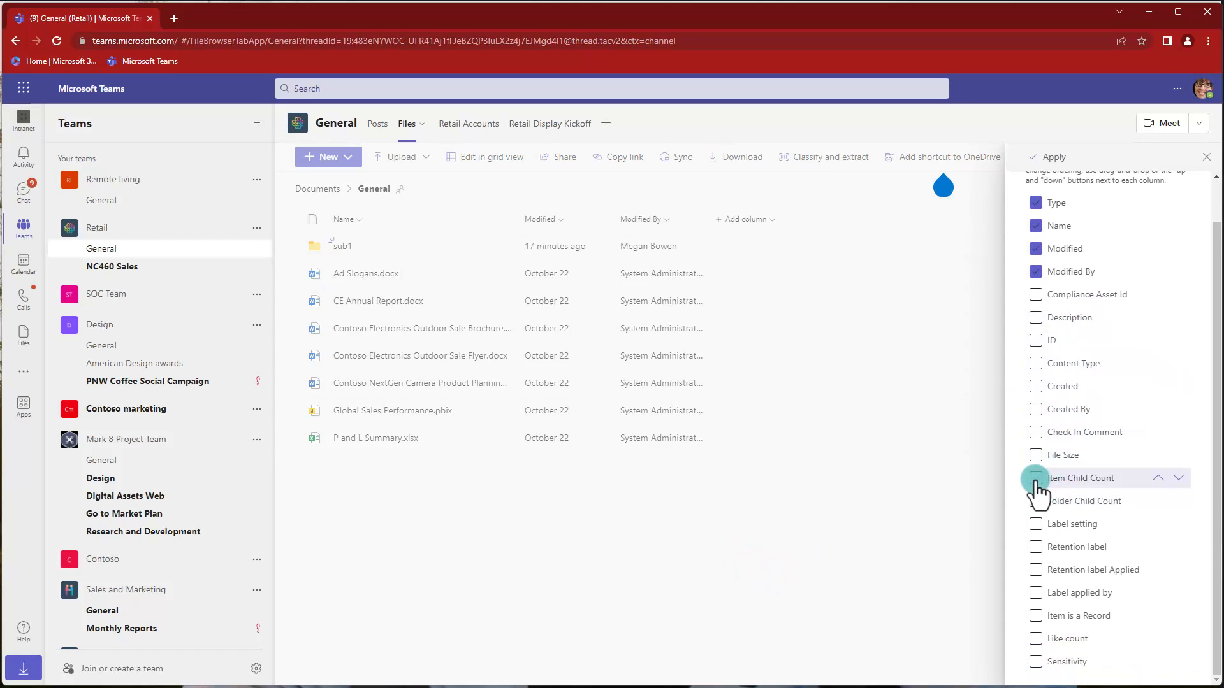
left_click(1036, 477)
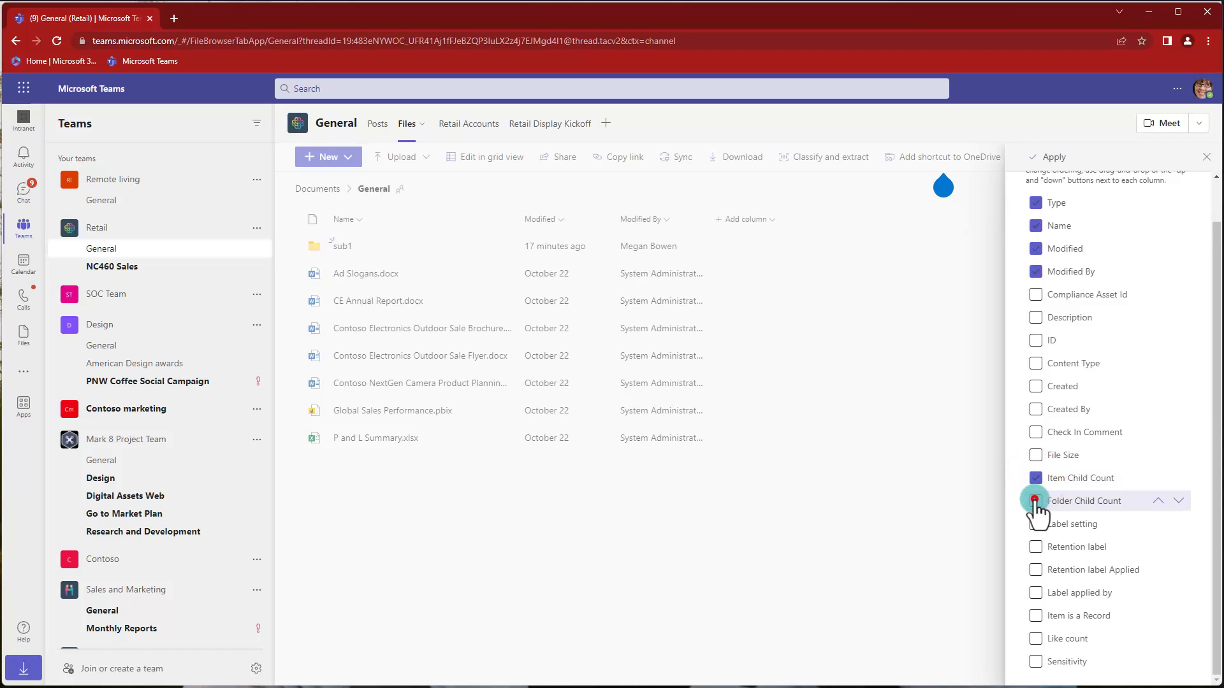
left_click(1036, 500)
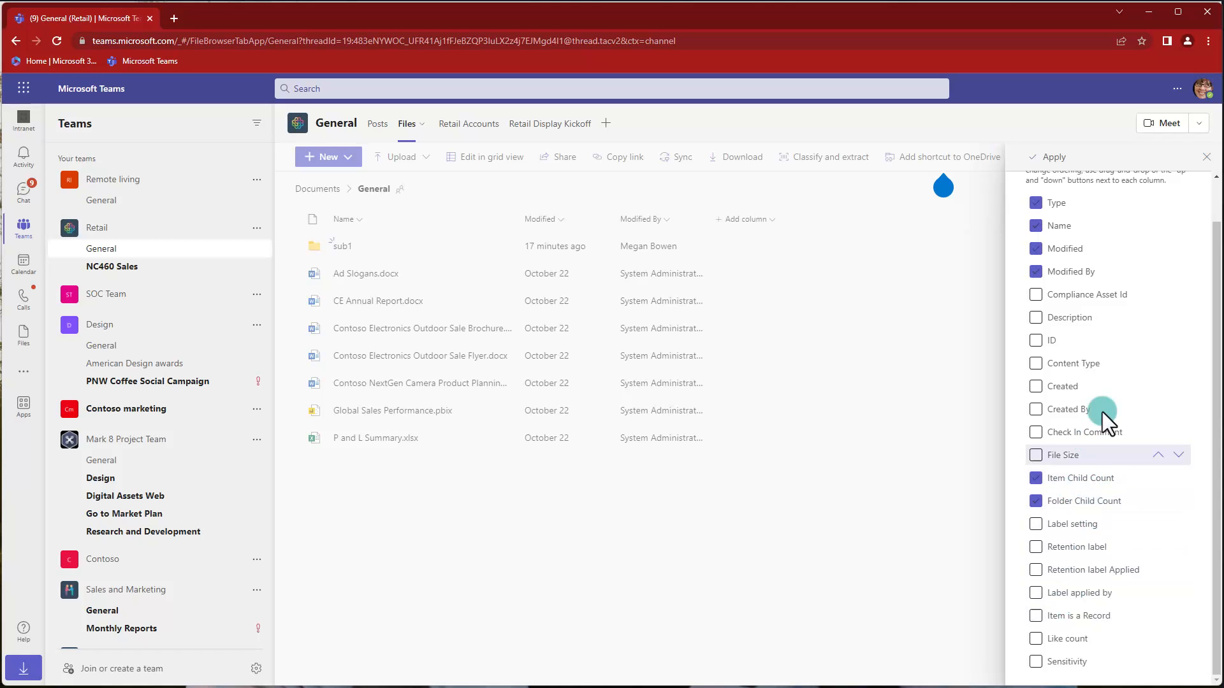
left_click(1048, 157)
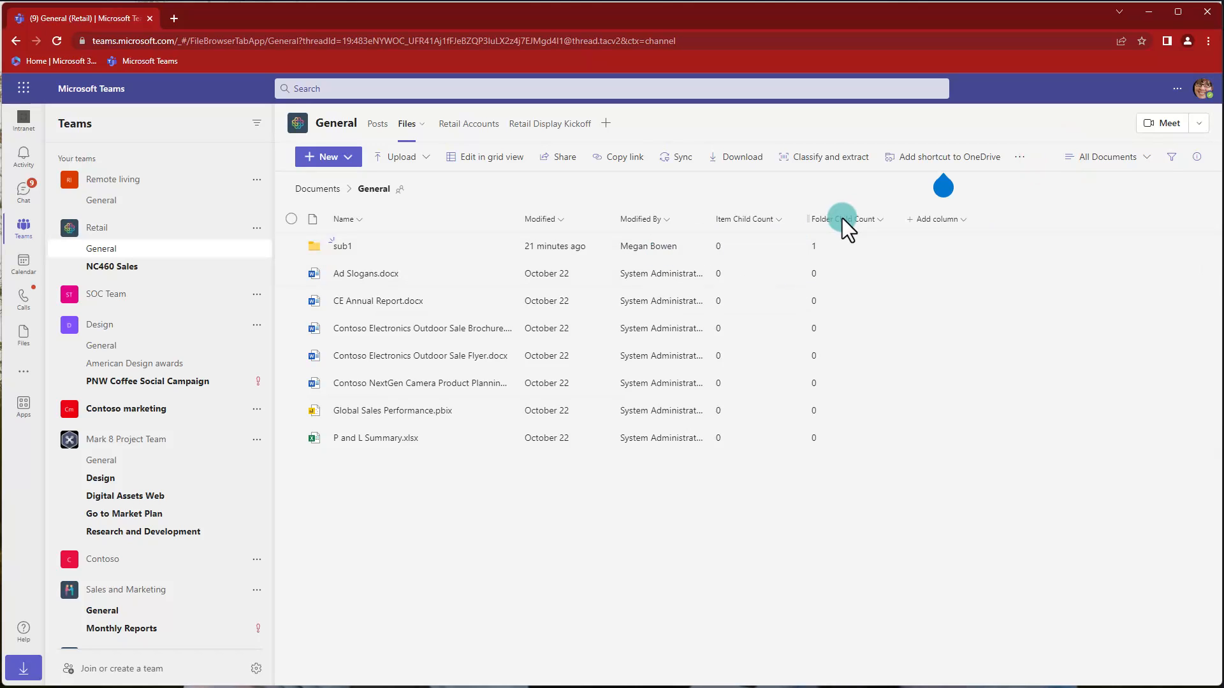
mouse_move(342, 246)
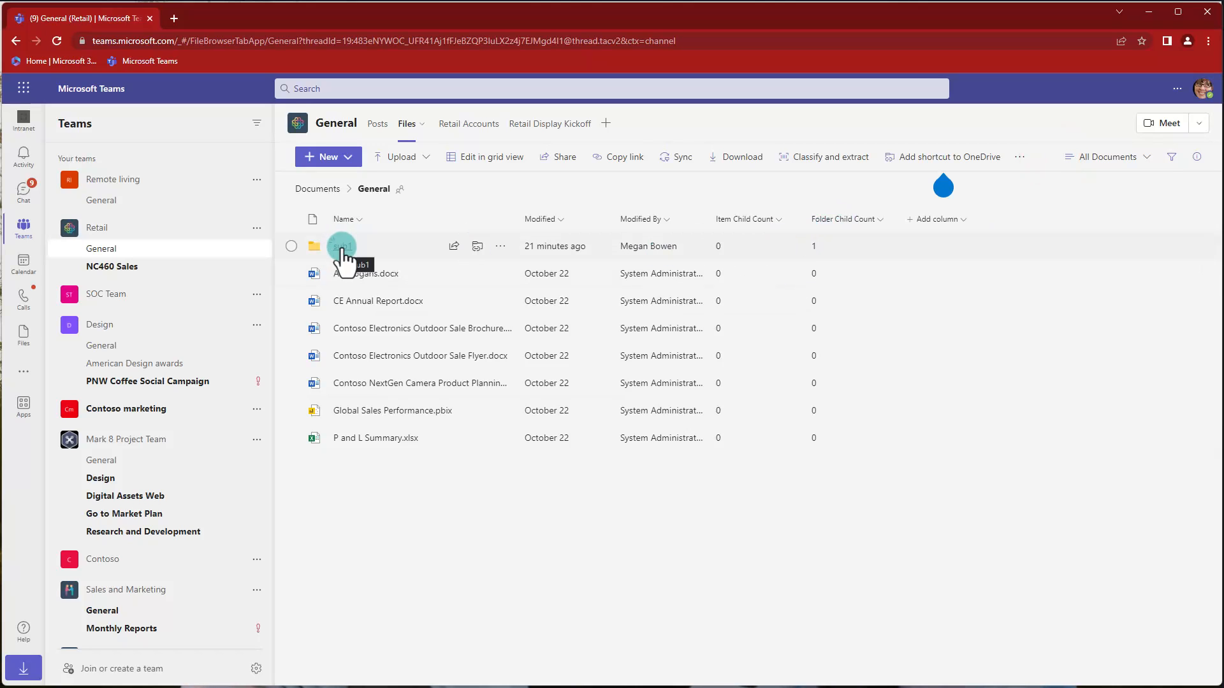
Step: Drill down from sub1 through the nested folders into sub5
left_click(343, 246)
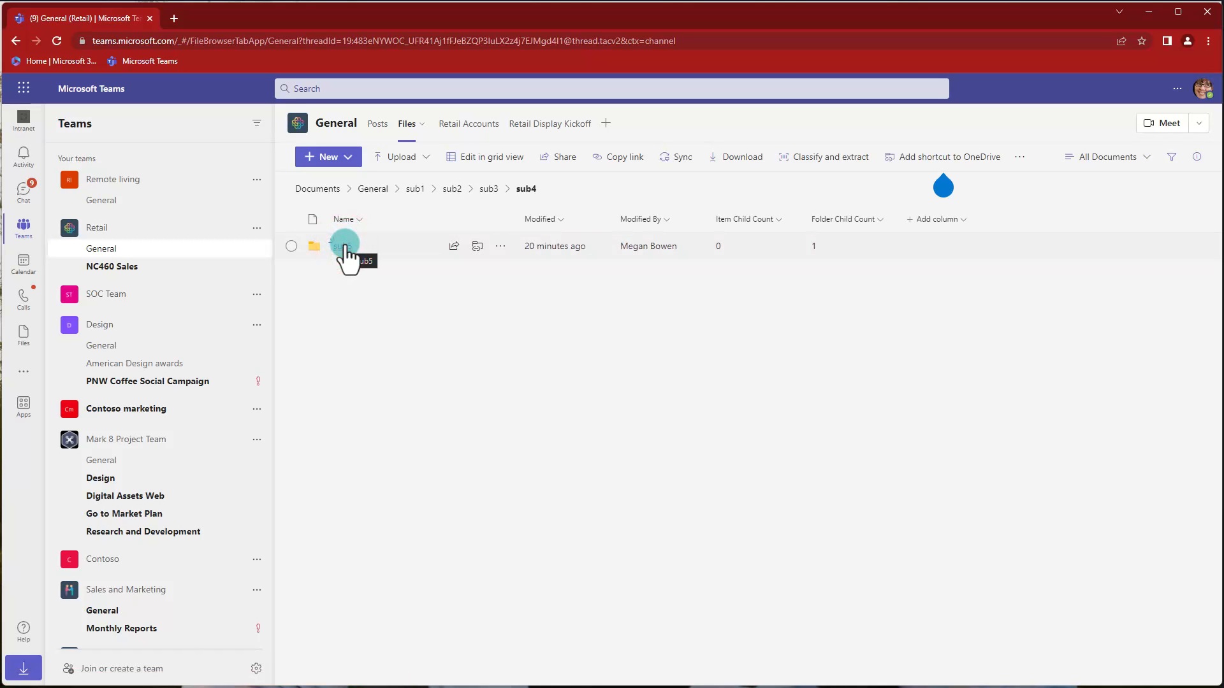
left_click(344, 246)
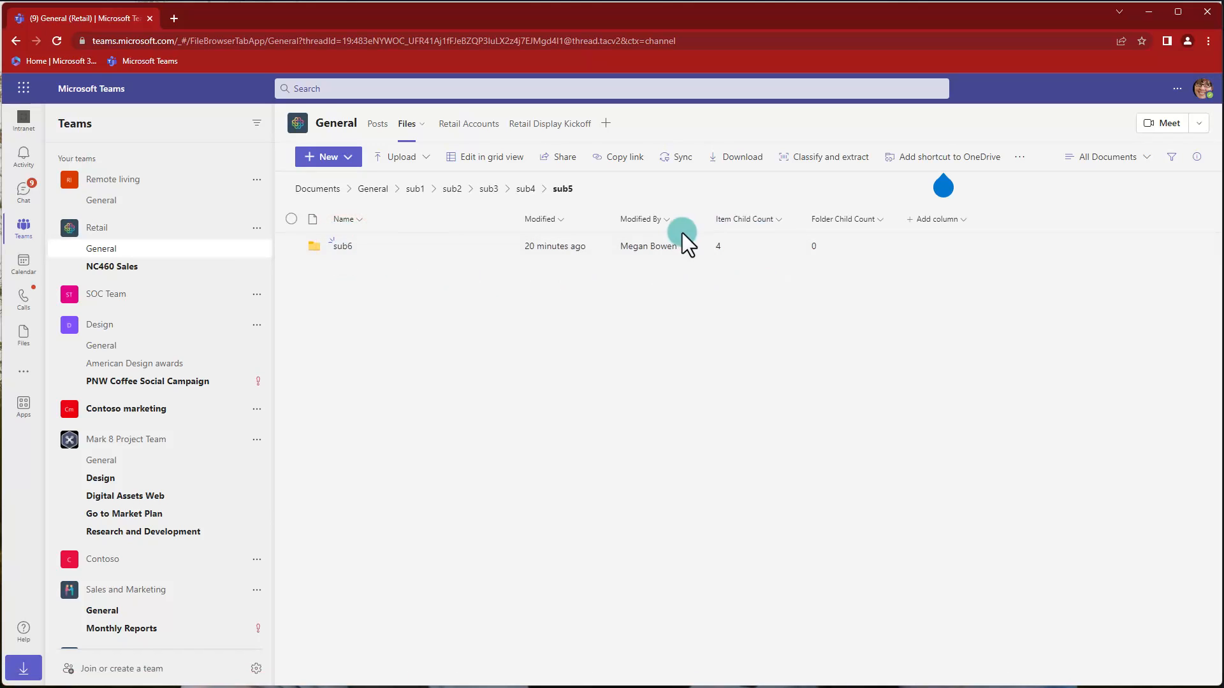
mouse_move(727, 248)
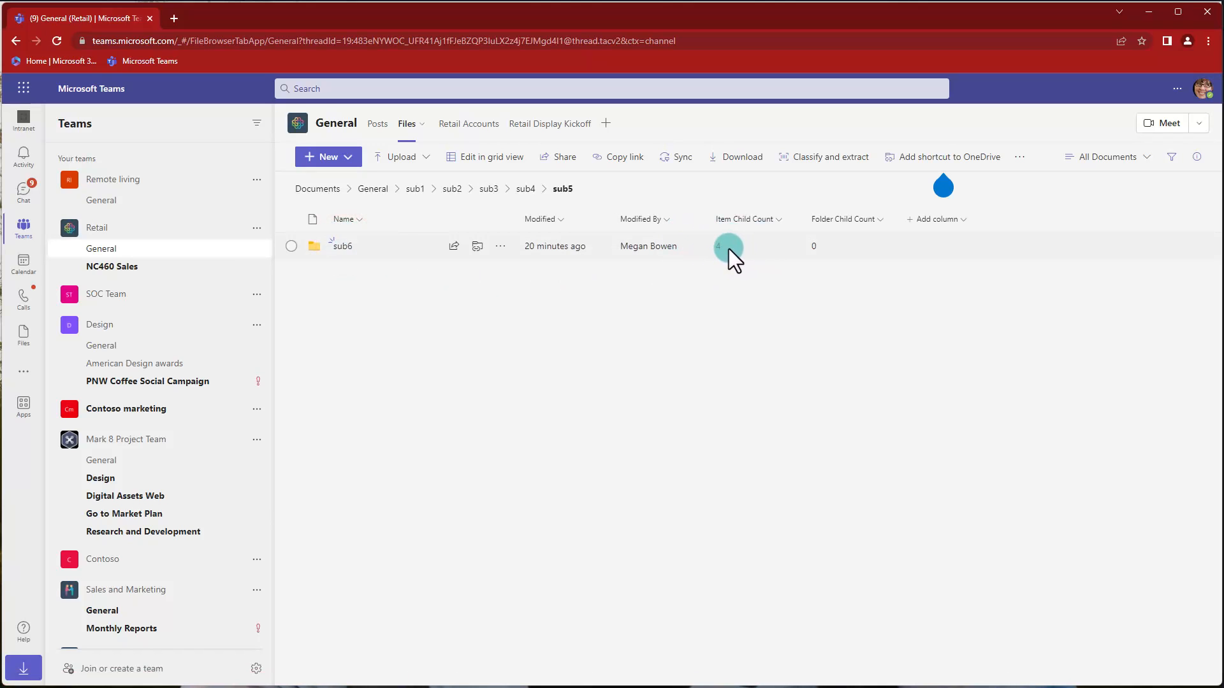
mouse_move(689, 257)
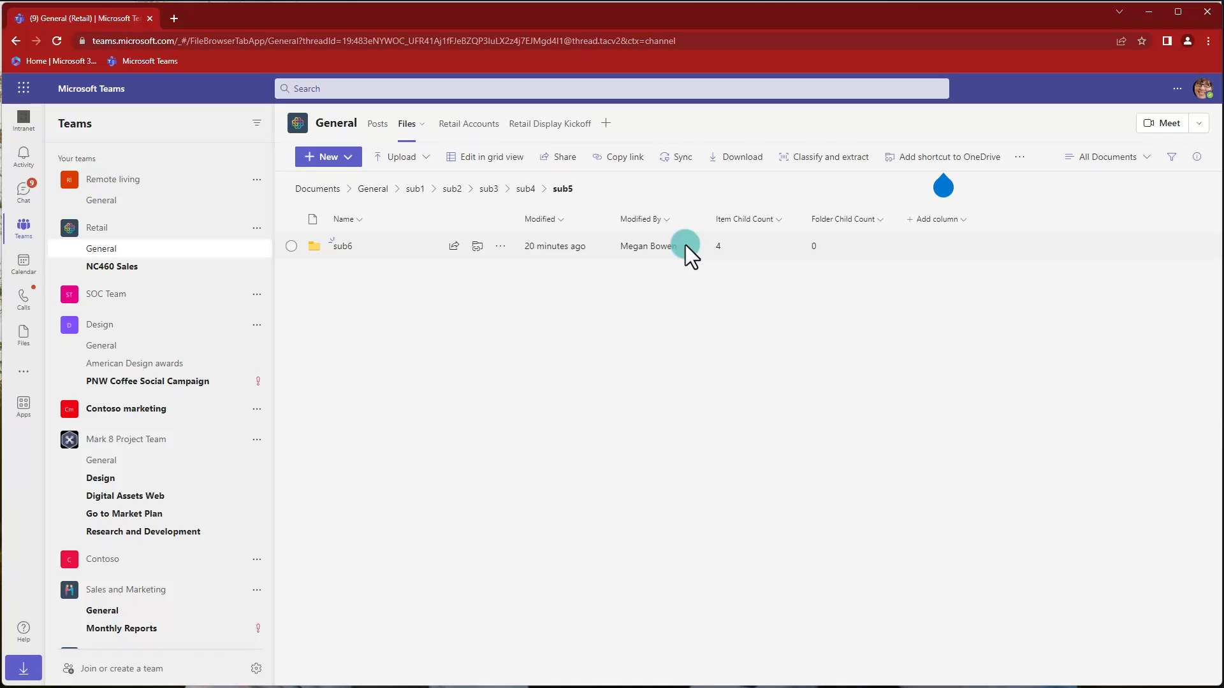
mouse_move(349, 205)
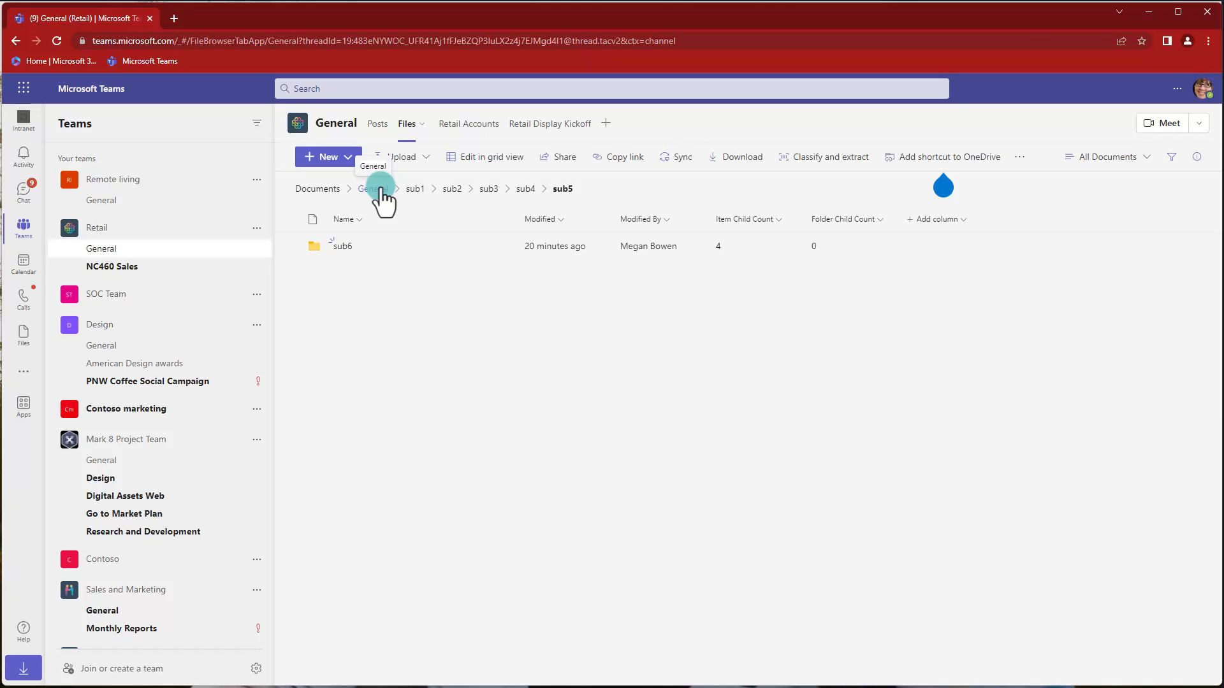
left_click(375, 188)
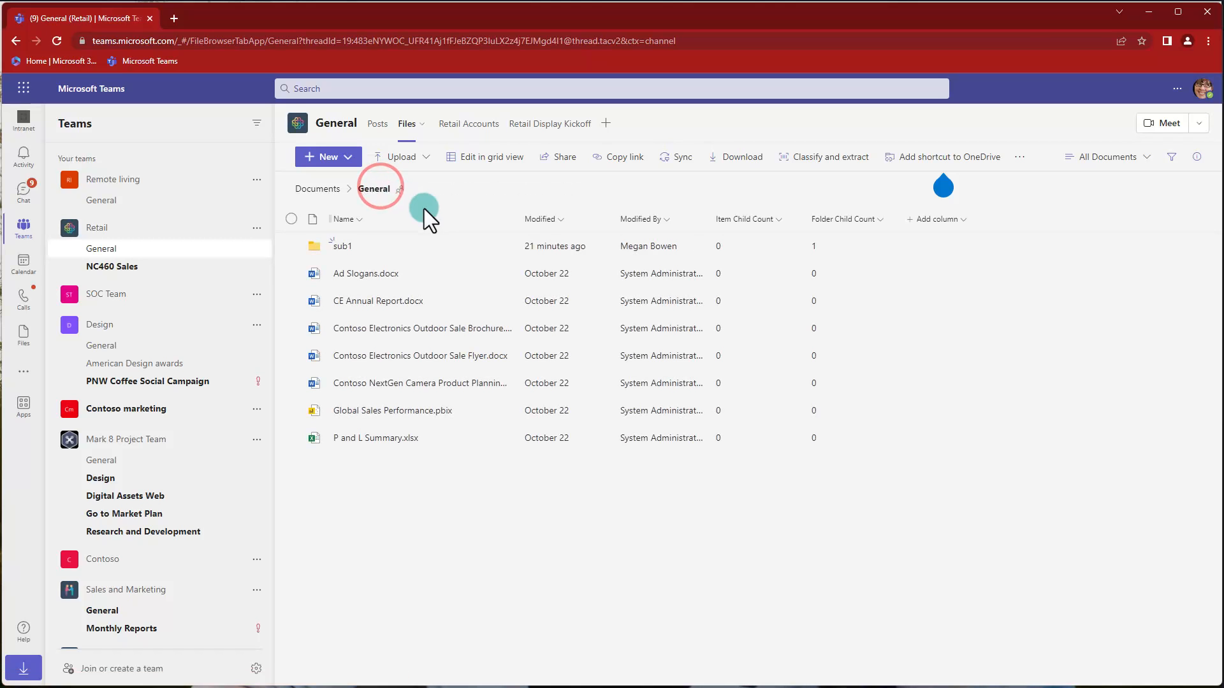
mouse_move(670, 219)
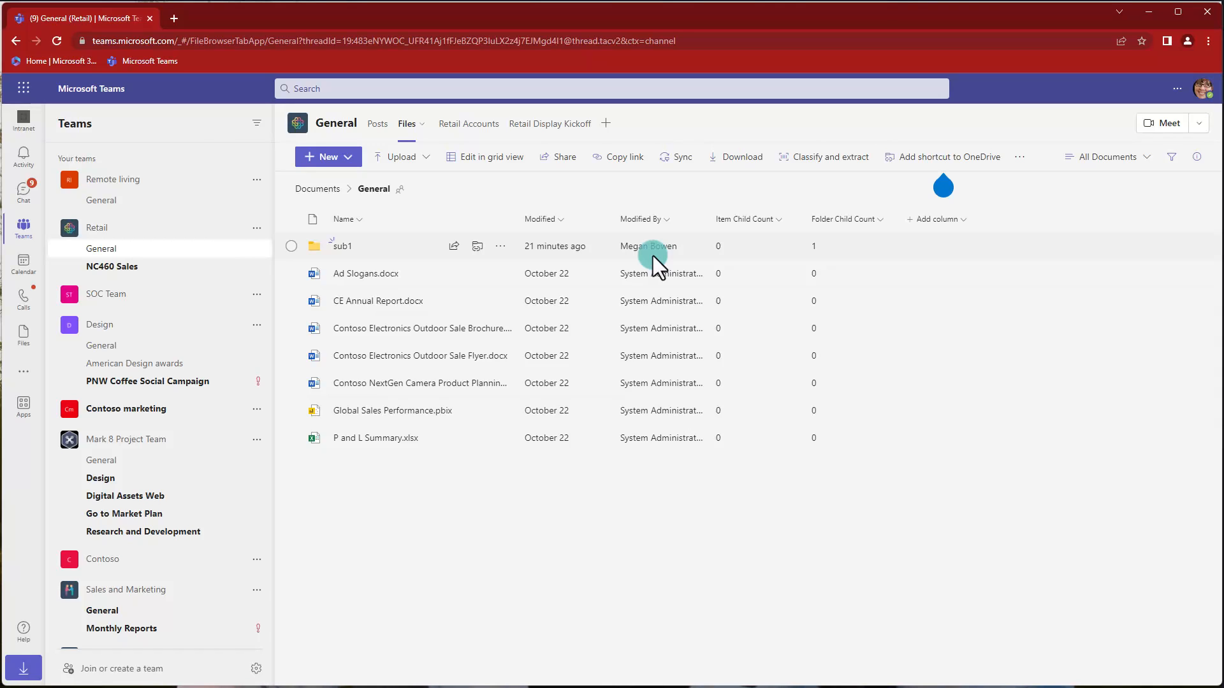
mouse_move(609, 269)
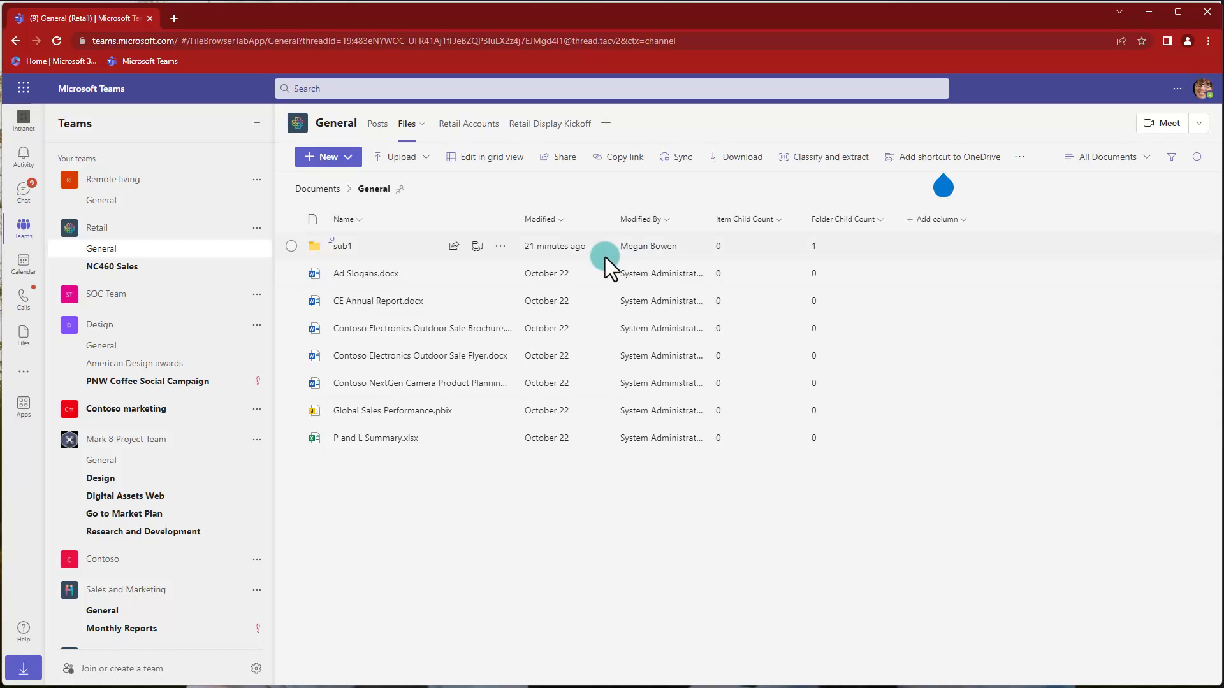
mouse_move(752, 258)
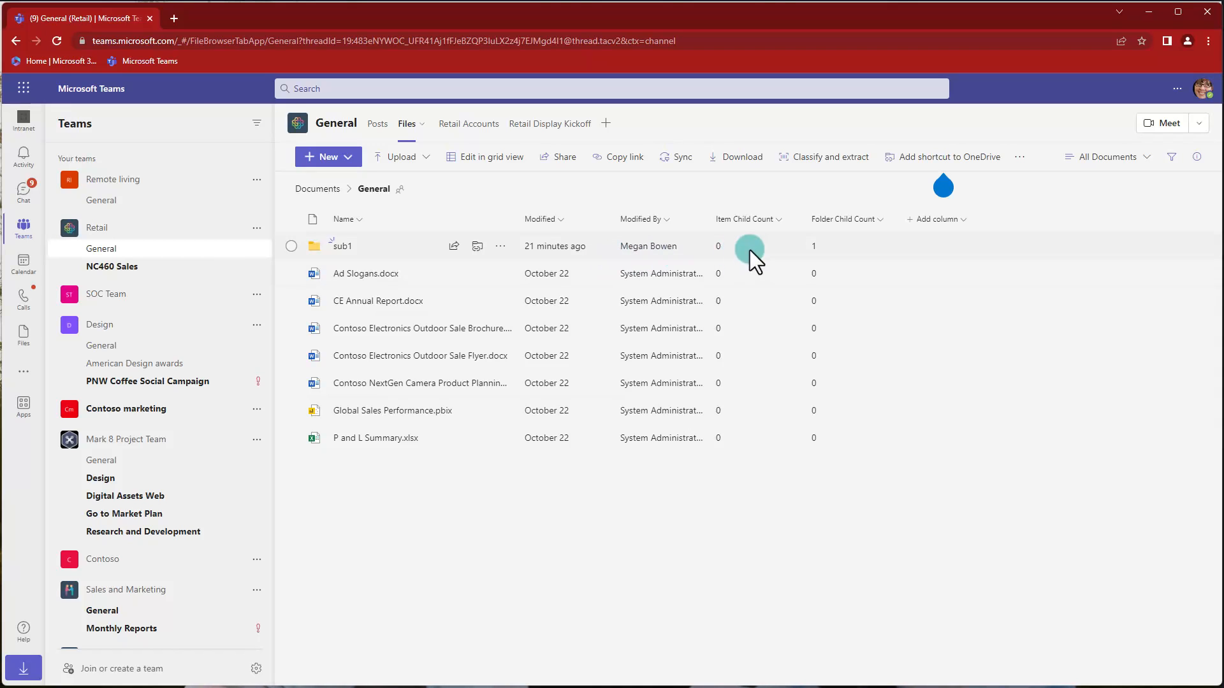
mouse_move(597, 266)
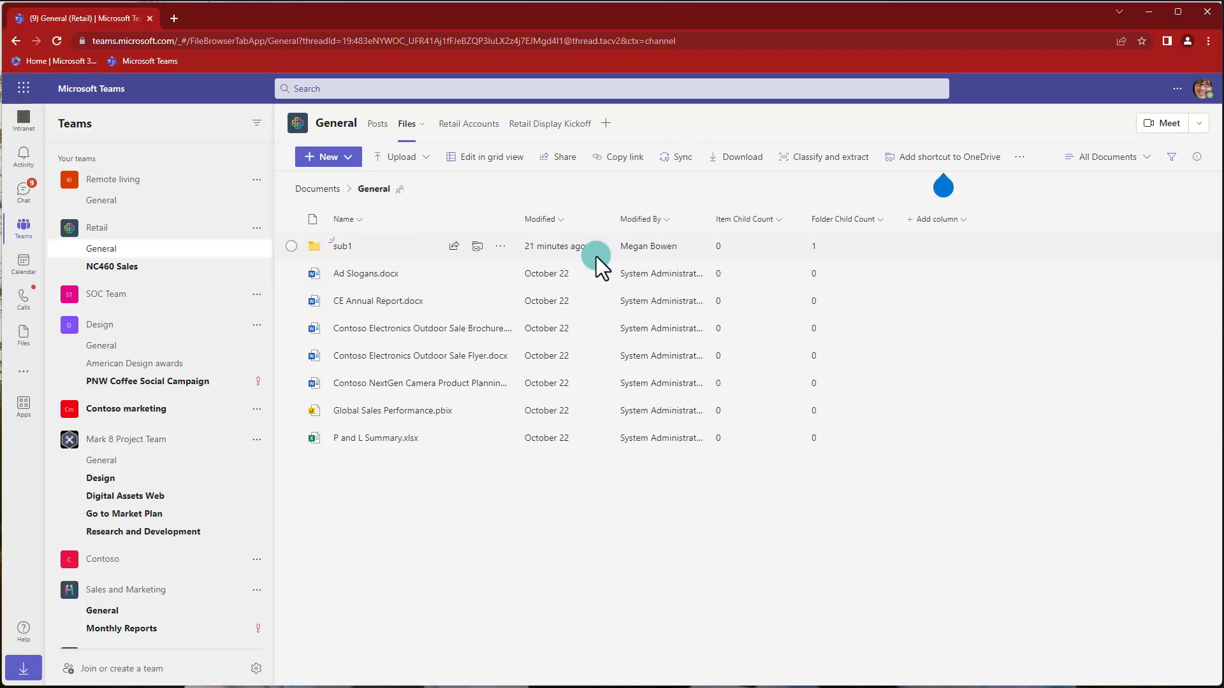
mouse_move(799, 257)
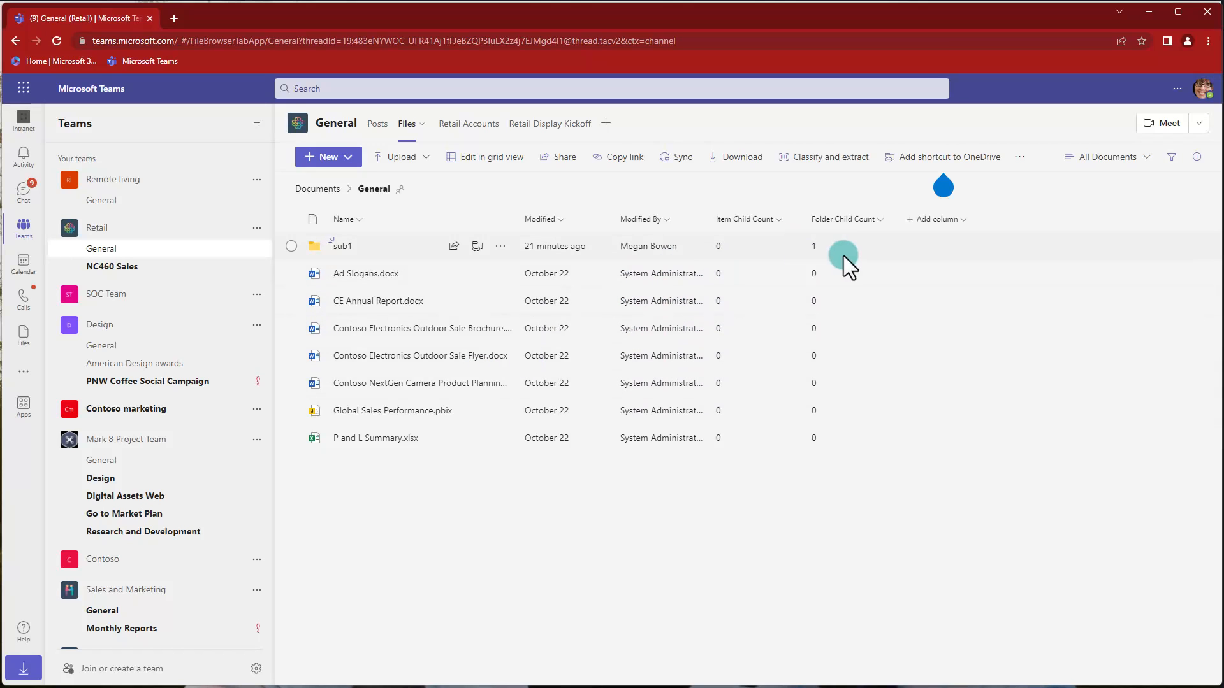
mouse_move(788, 390)
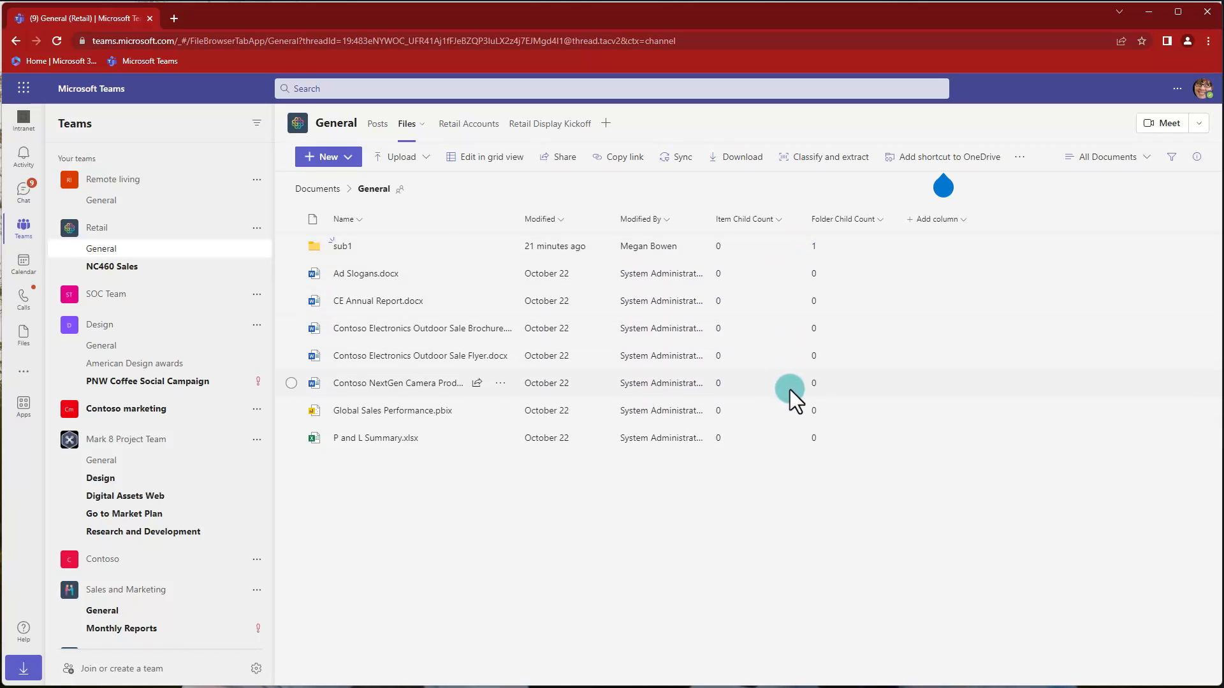
mouse_move(424, 211)
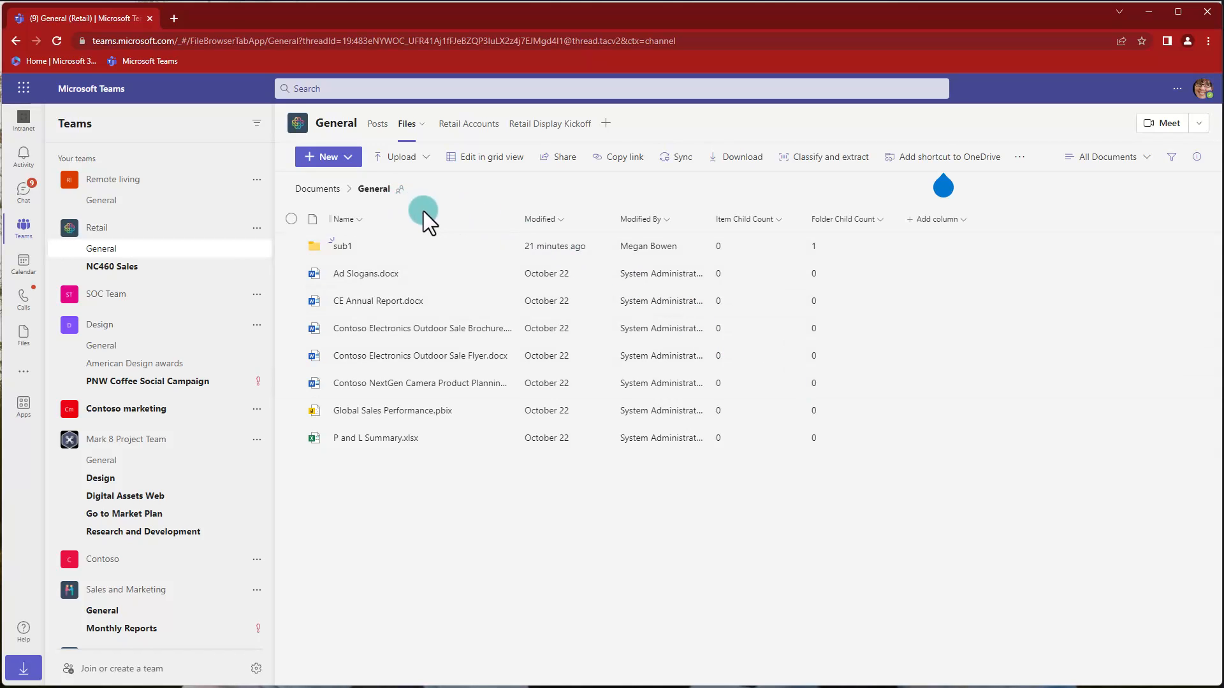
mouse_move(367, 226)
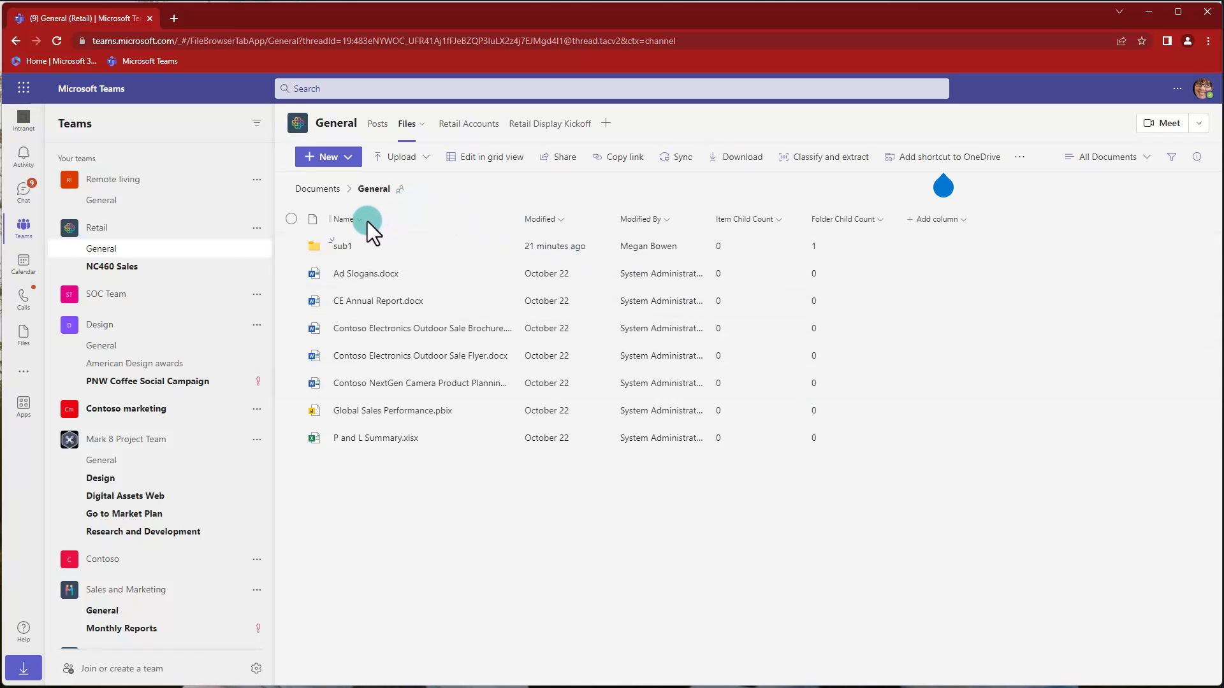
mouse_move(365, 229)
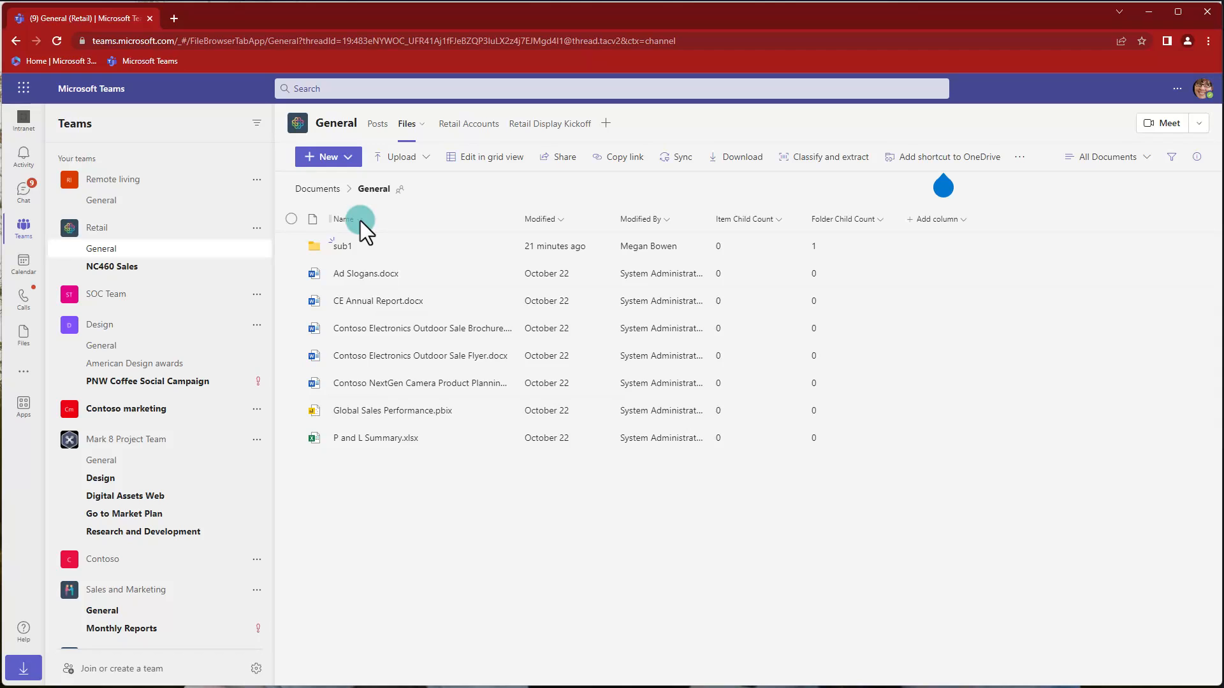
Step: Open the Name column's menu and browse its settings options
left_click(340, 218)
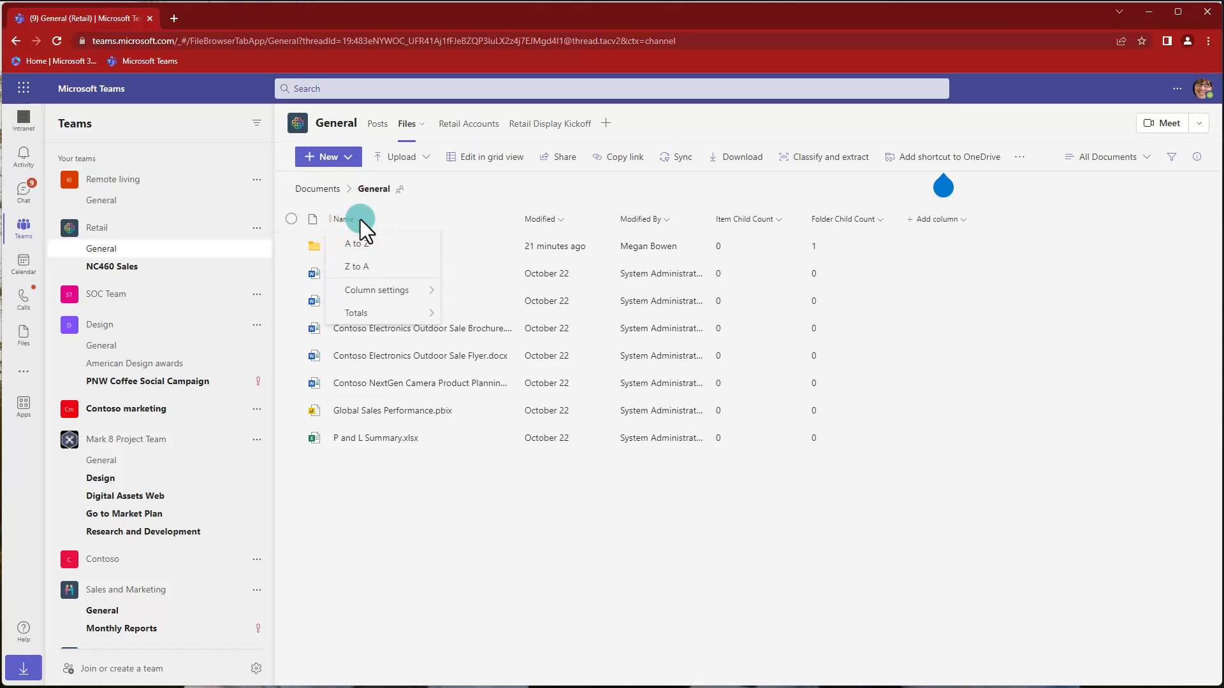
left_click(377, 289)
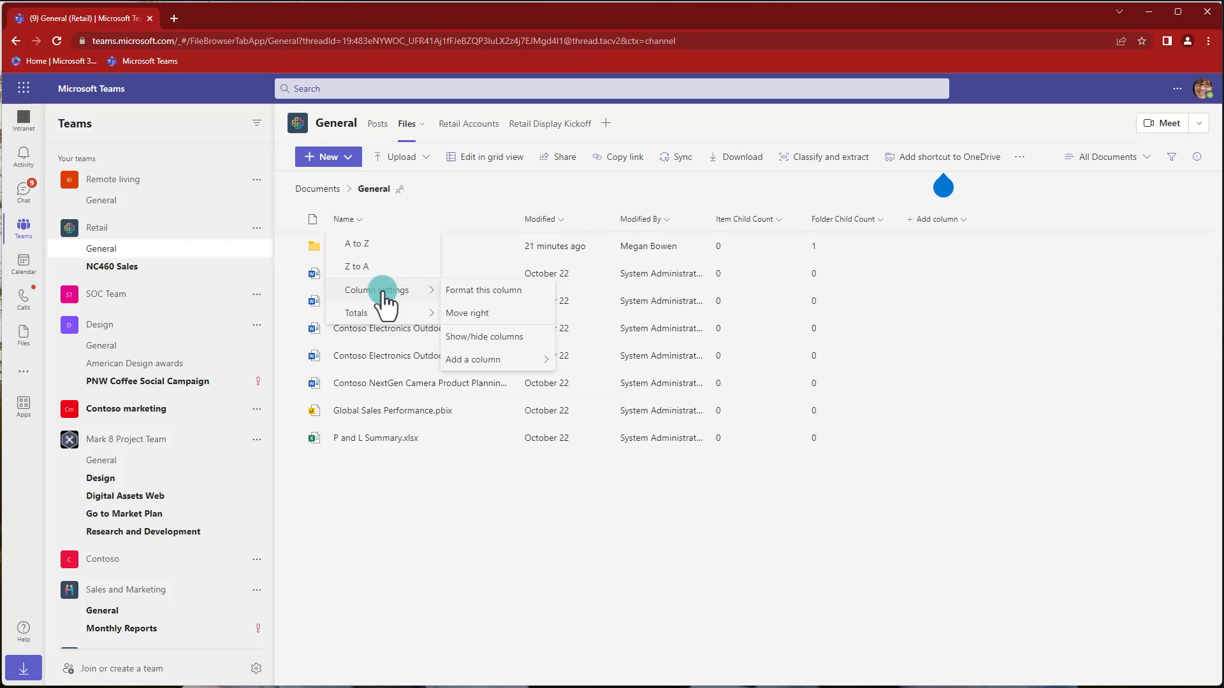
mouse_move(356, 313)
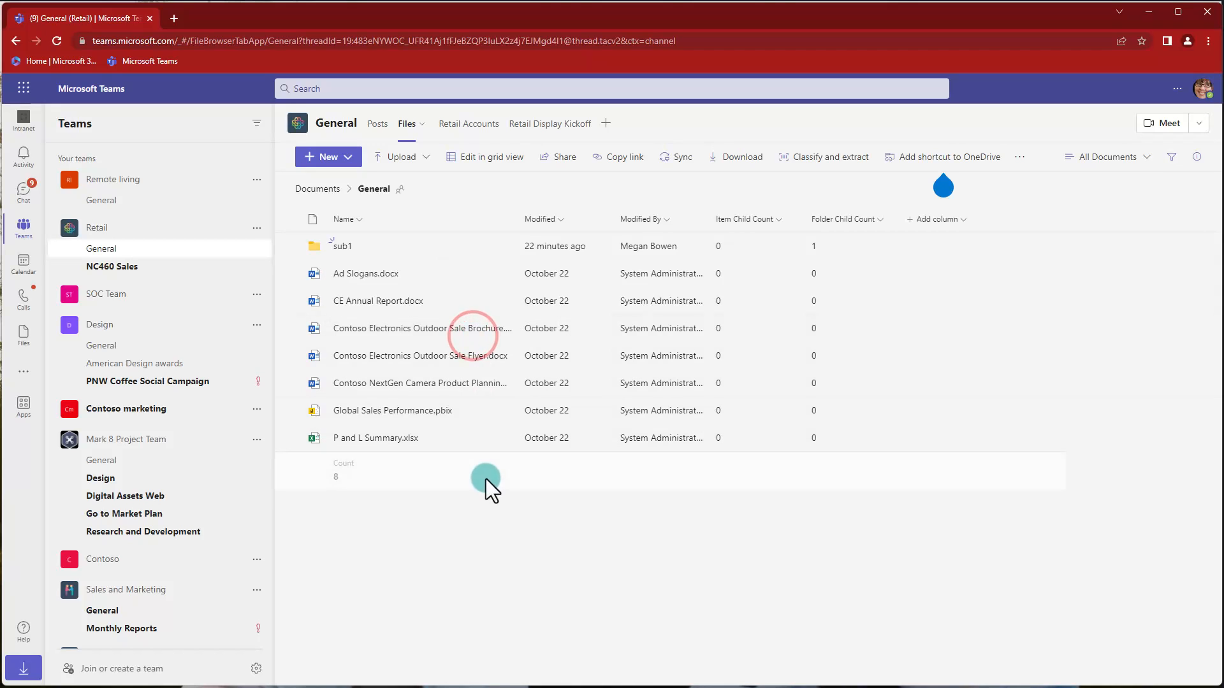
mouse_move(357, 486)
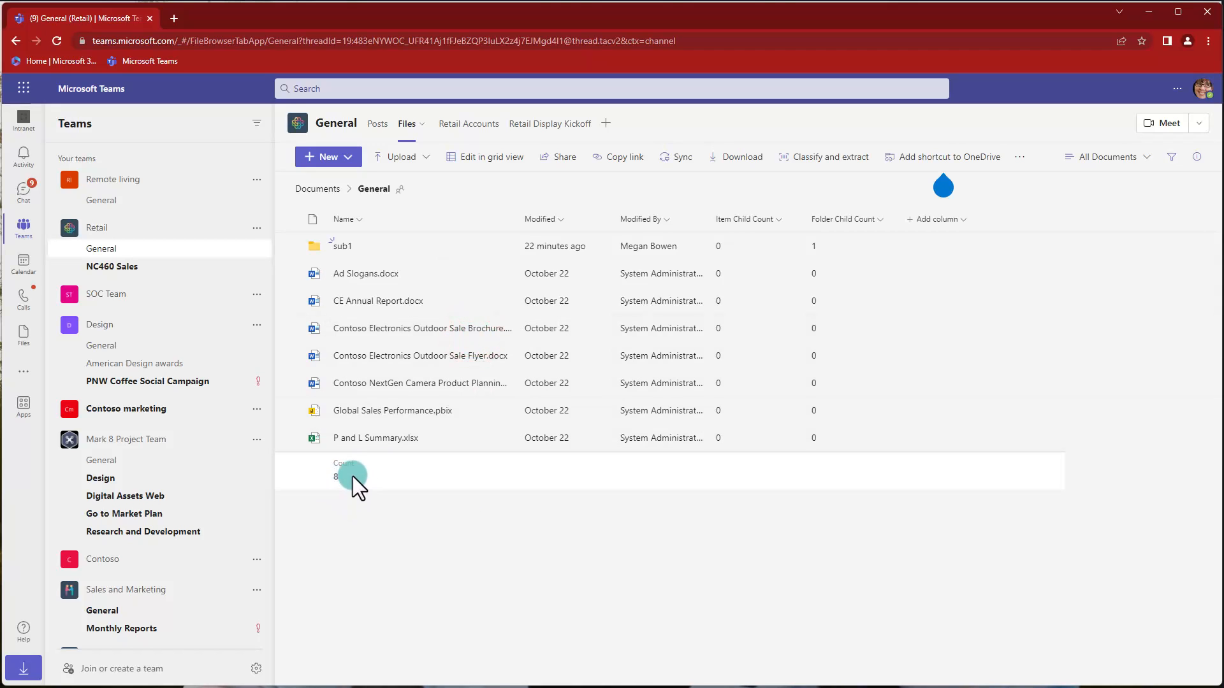
mouse_move(348, 494)
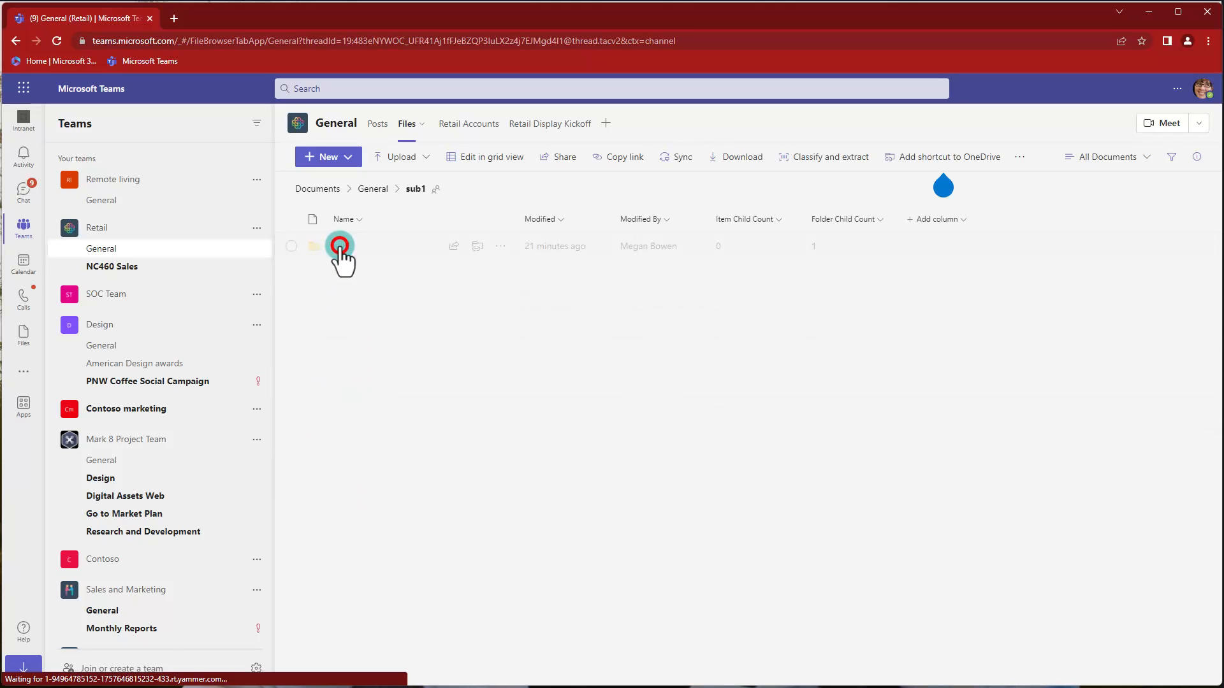
Step: Drill through the nested subfolders into sub6, showing a Count total of 4
left_click(340, 245)
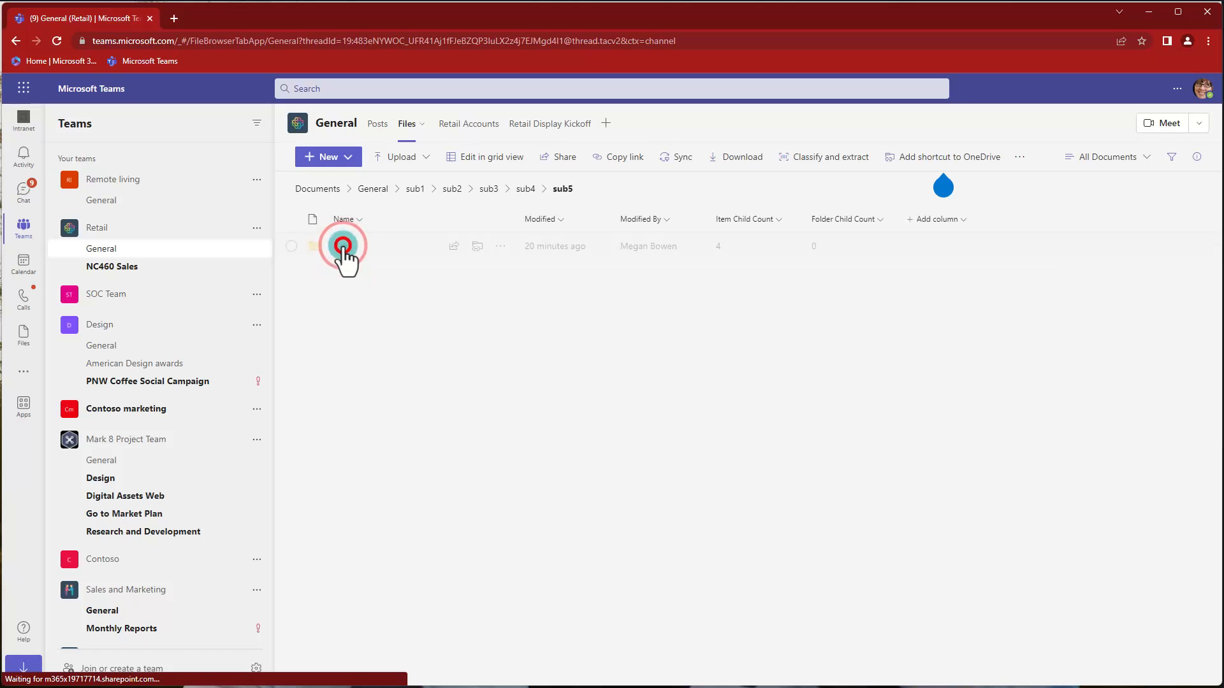
left_click(344, 246)
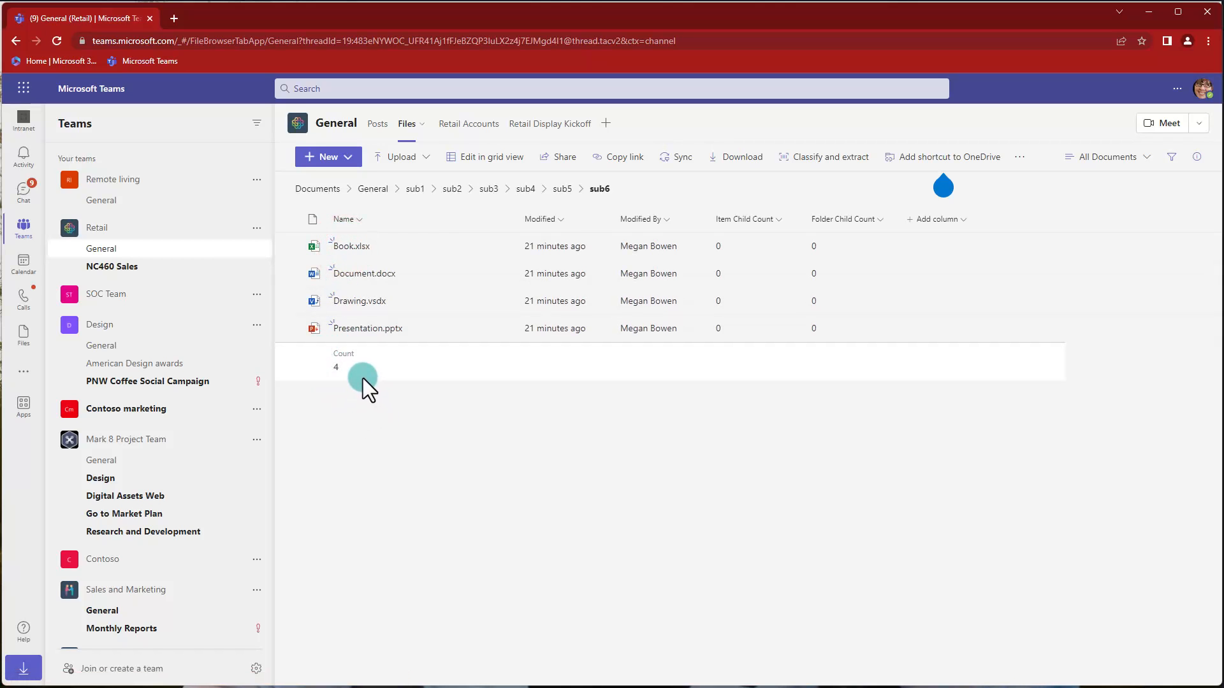
mouse_move(323, 383)
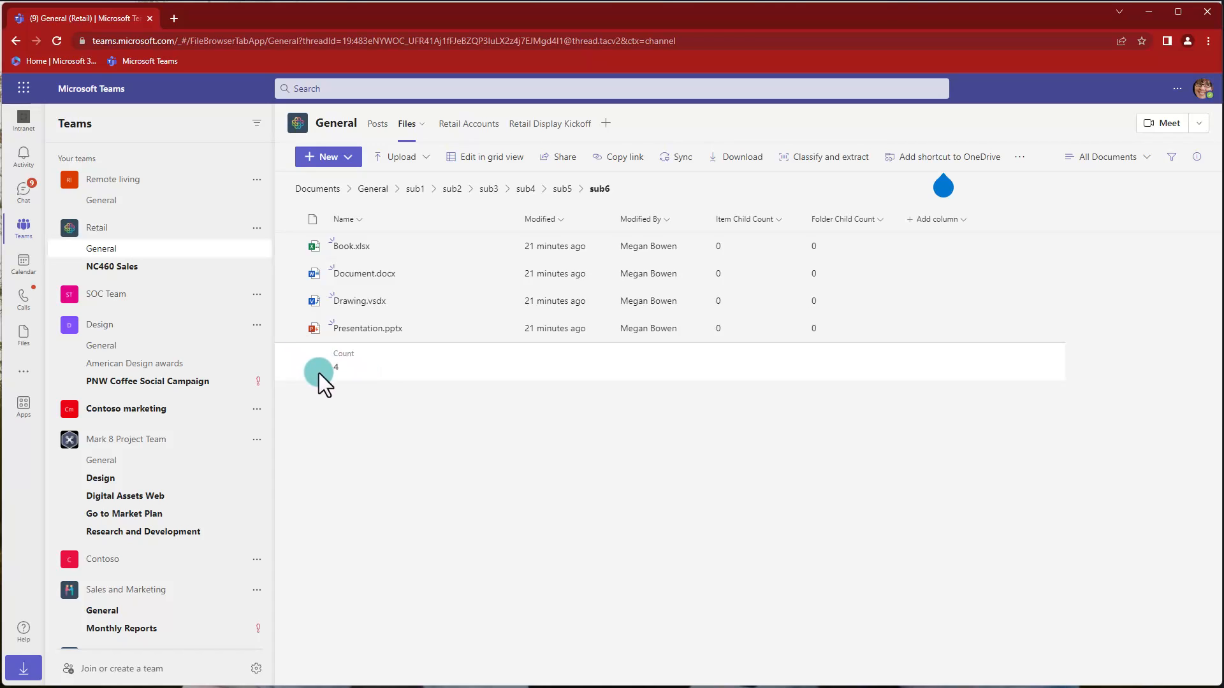
mouse_move(367, 413)
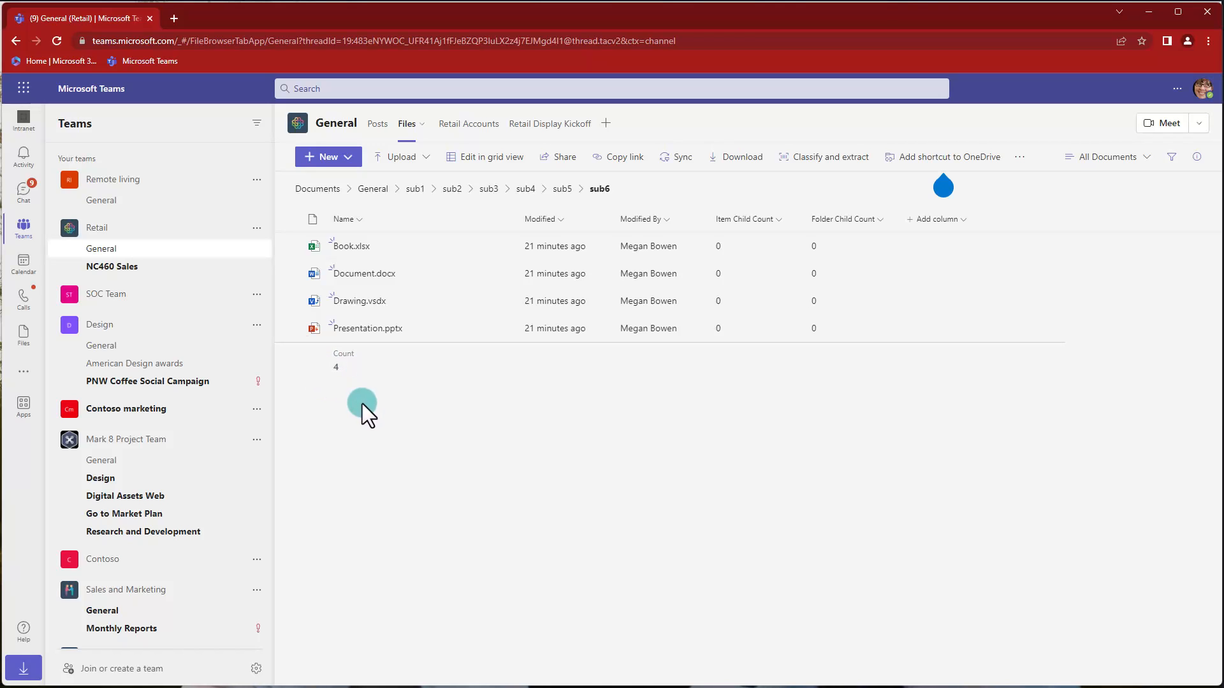
mouse_move(476, 377)
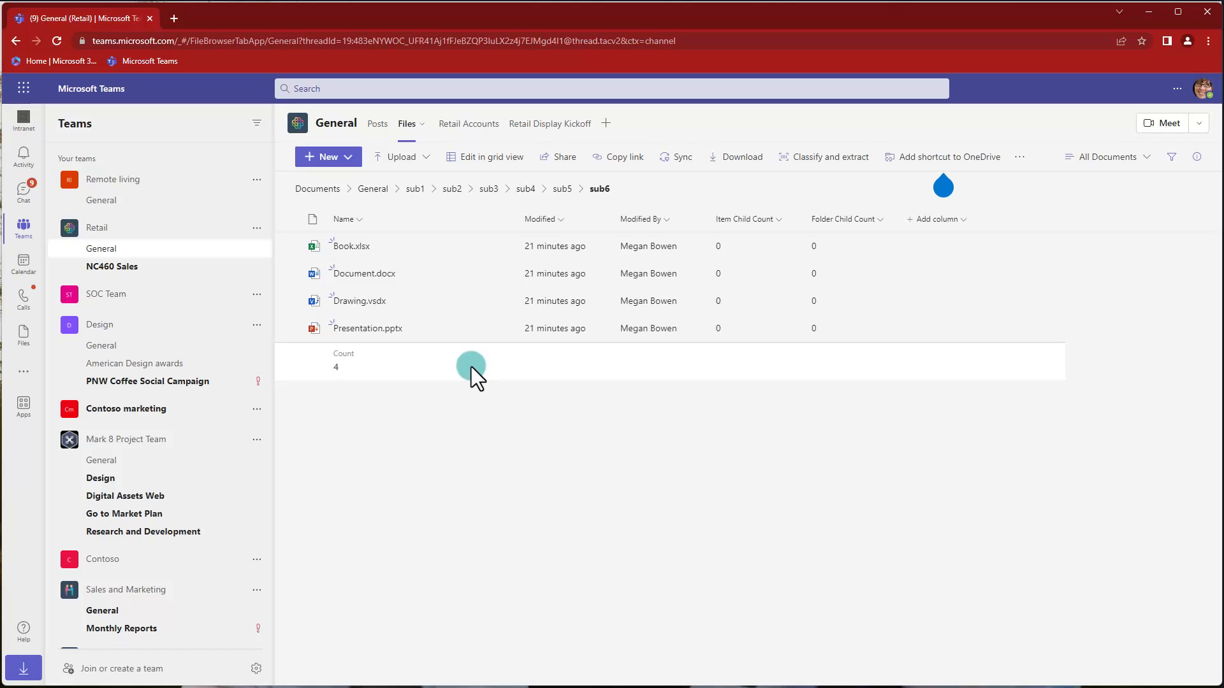
mouse_move(484, 386)
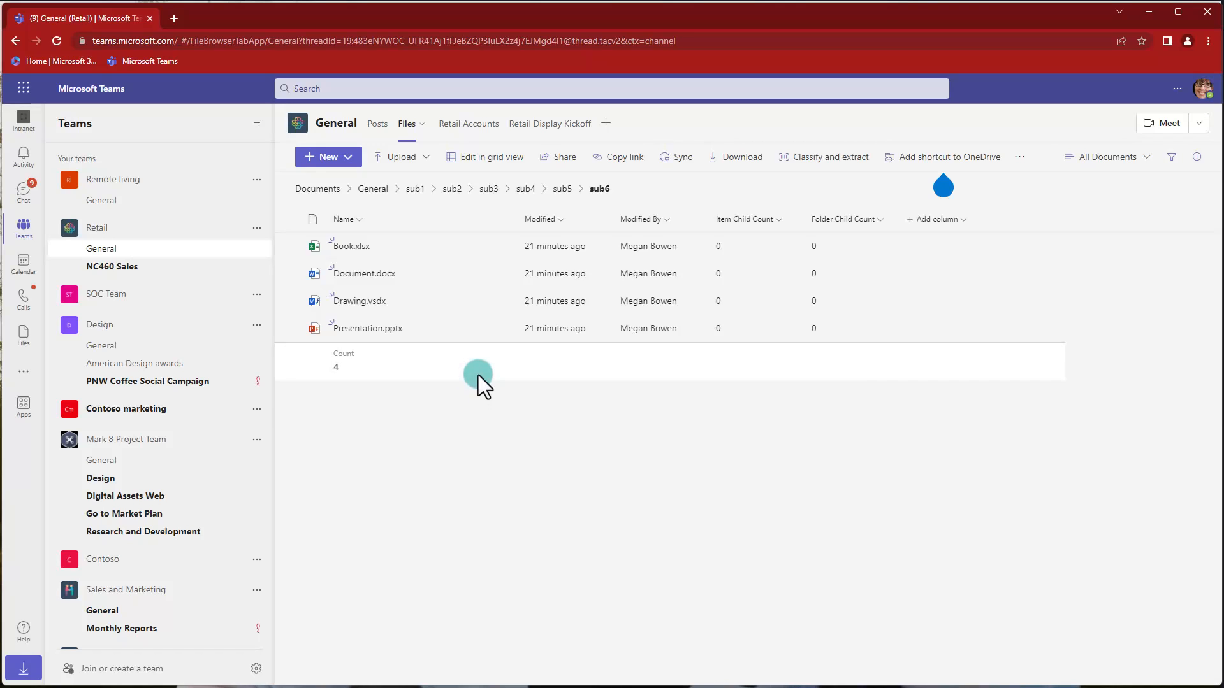
mouse_move(361, 191)
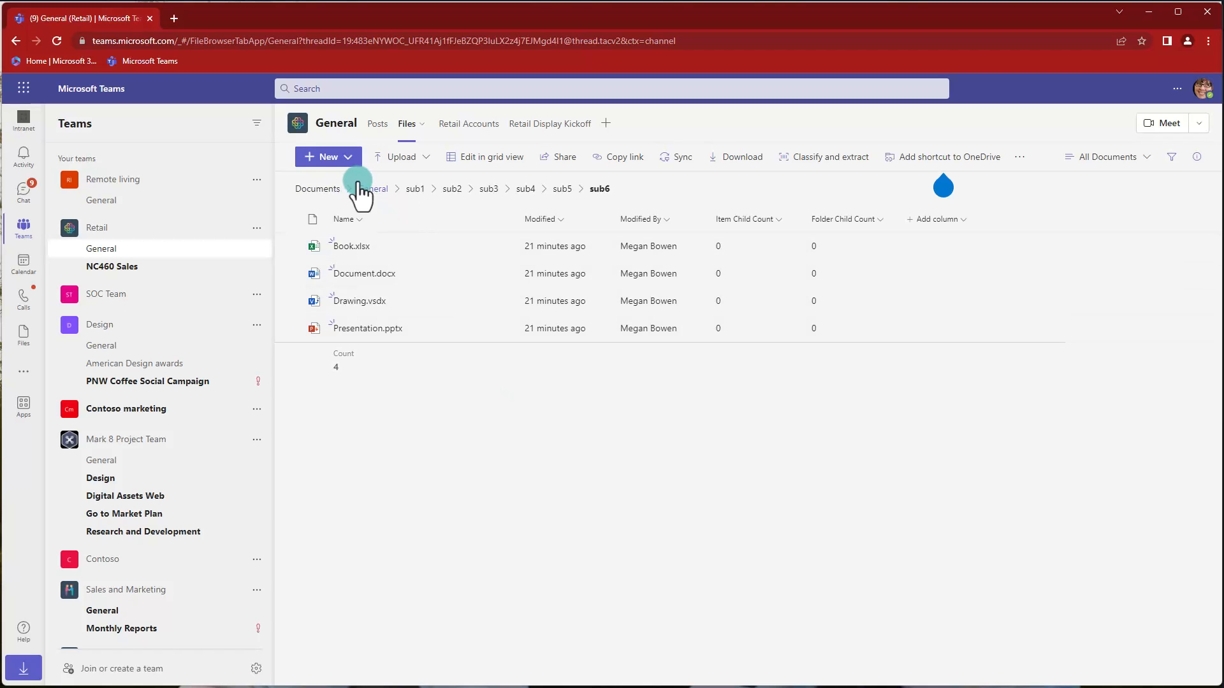
Step: Return to the General folder via the breadcrumb, where the Count total reads 8
left_click(377, 188)
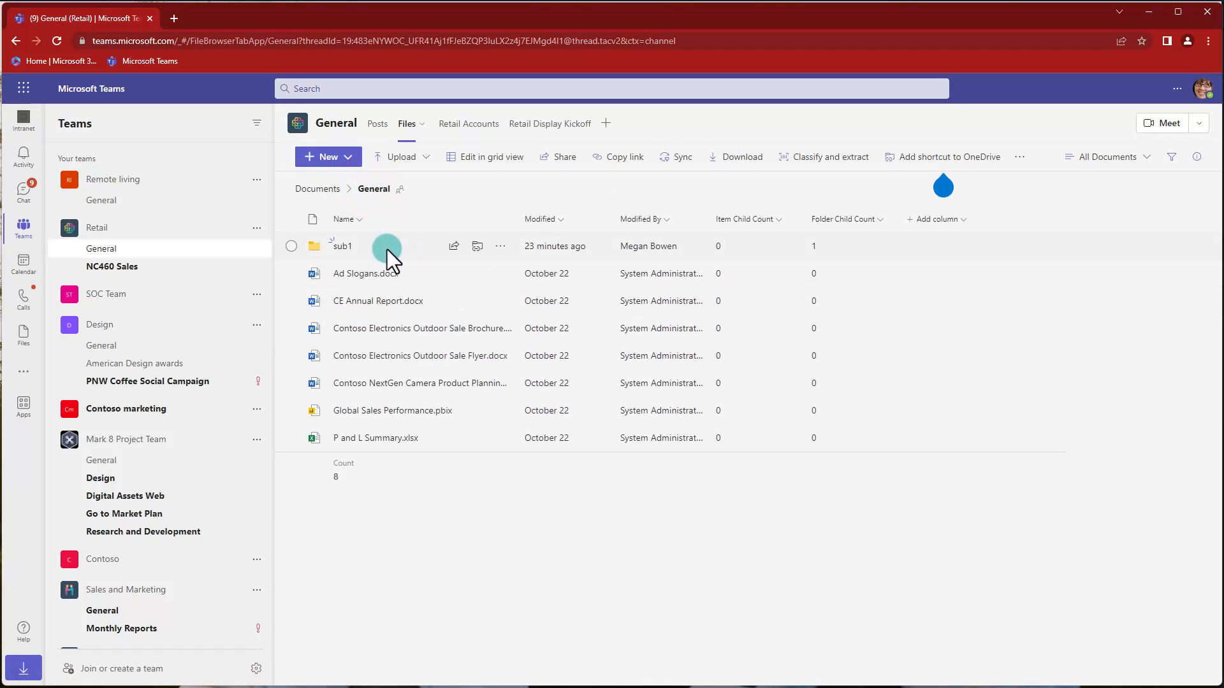
mouse_move(833, 258)
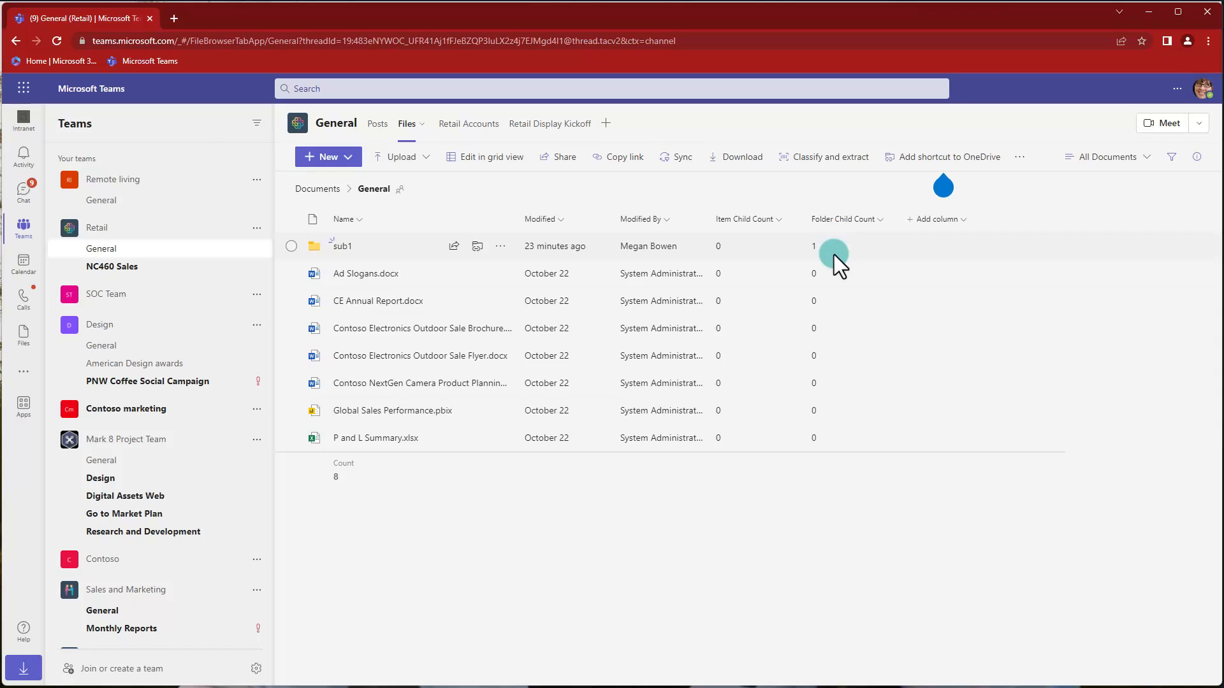
mouse_move(787, 437)
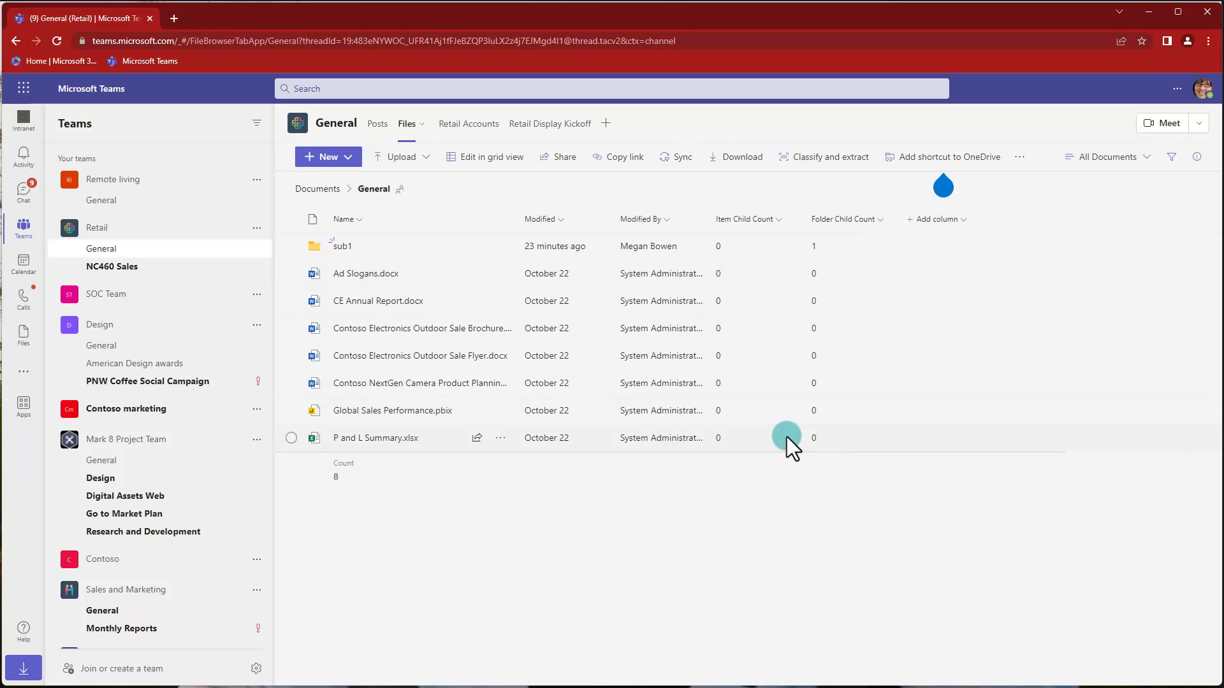
mouse_move(779, 500)
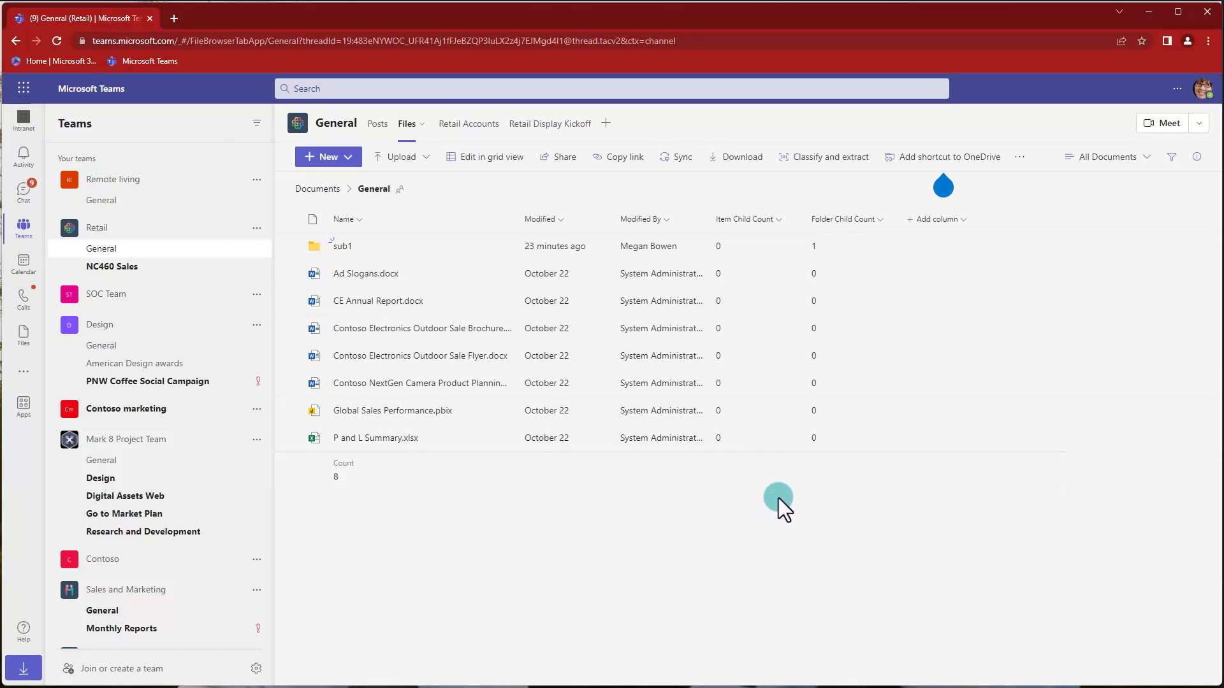
mouse_move(828, 282)
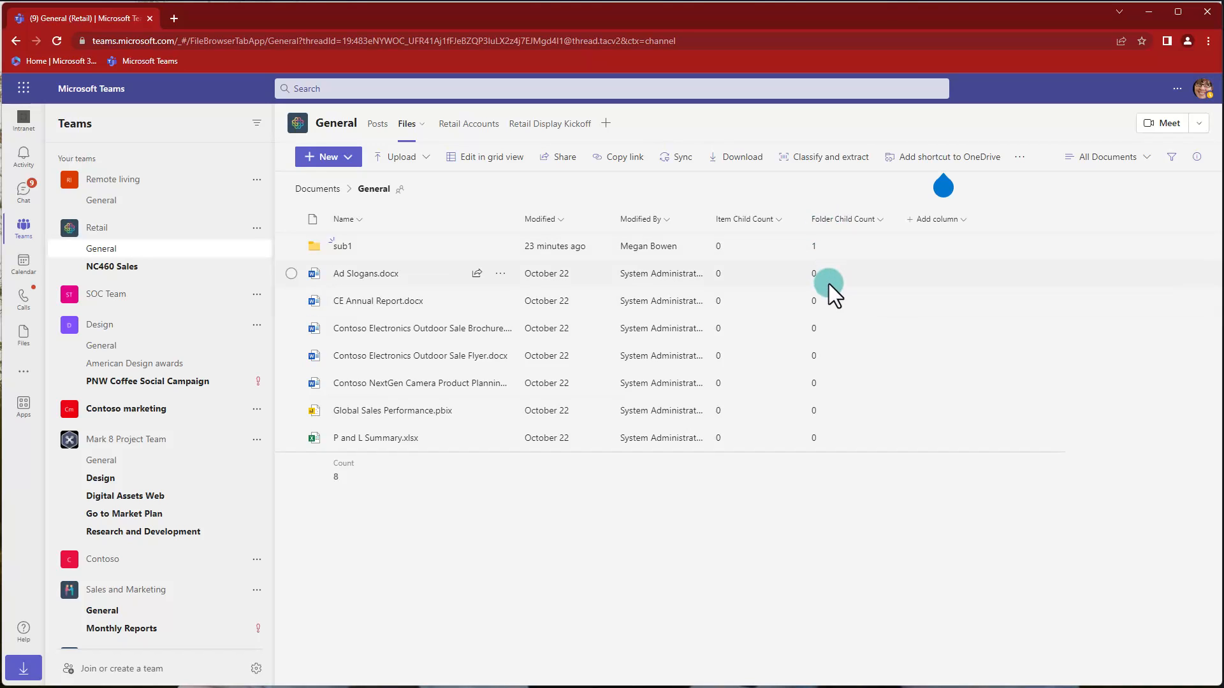
mouse_move(845, 437)
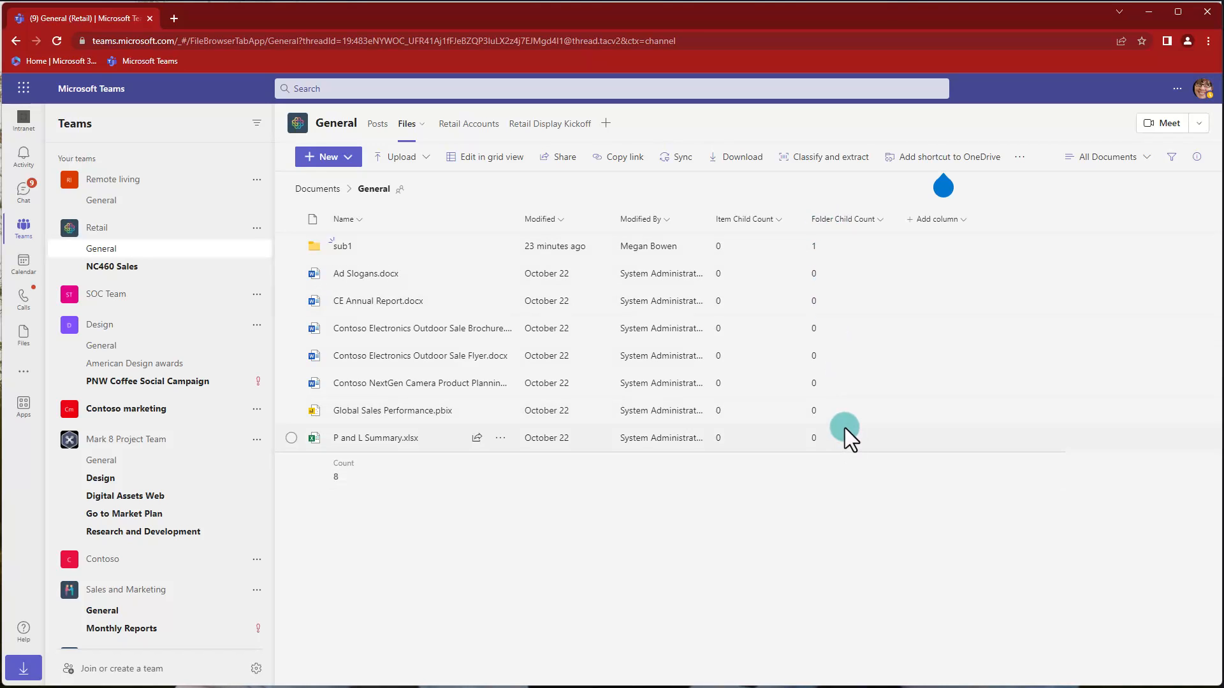